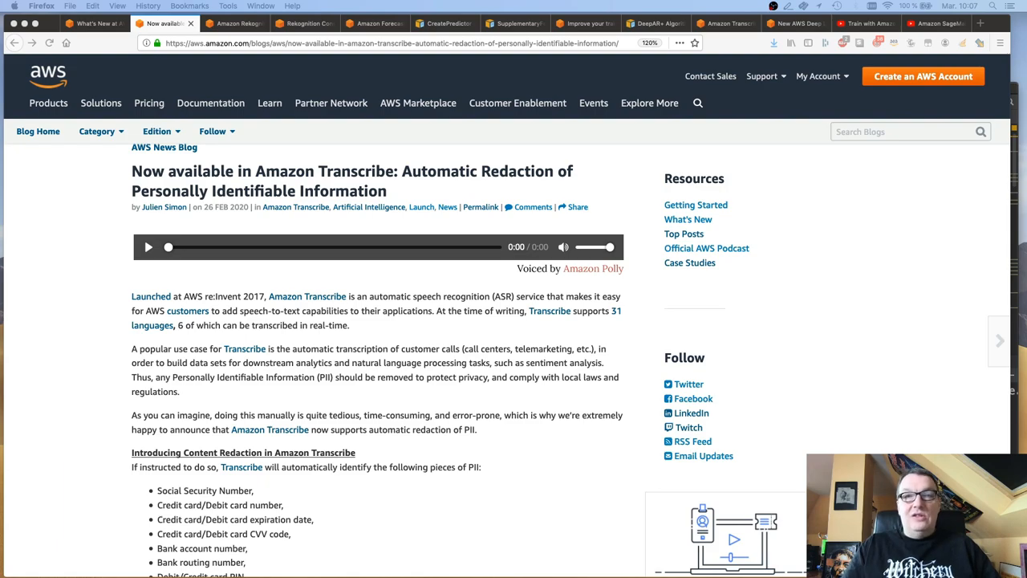
mouse_move(538, 450)
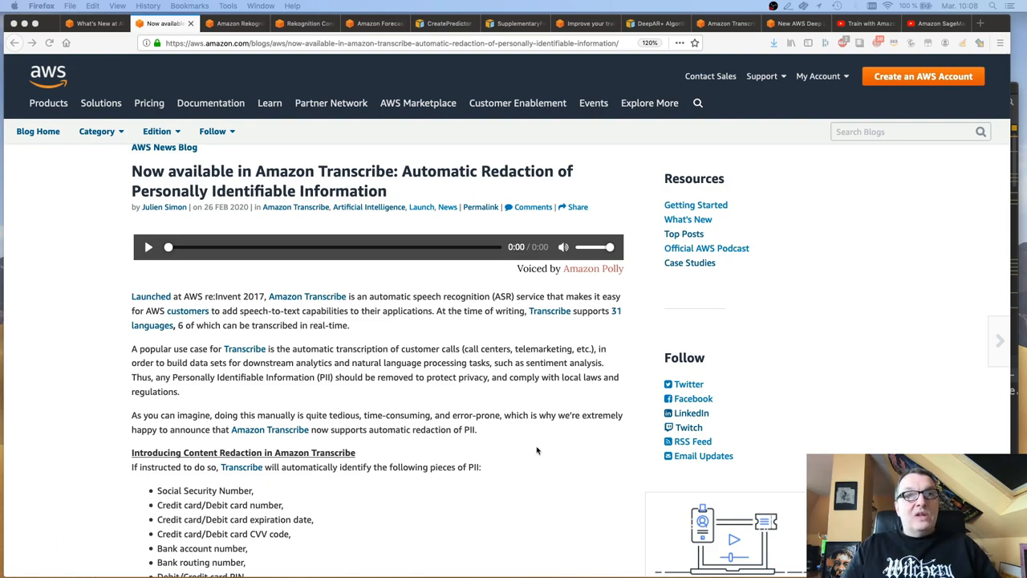
Step: Scroll to the sample recording of fake personal information and play it through
scroll("down", 3)
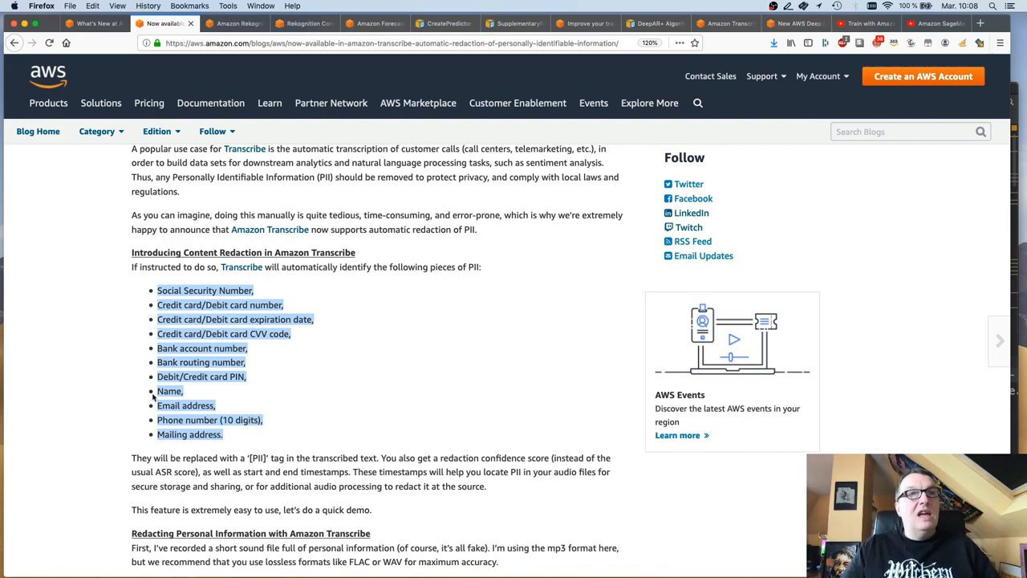
scroll("down", 3)
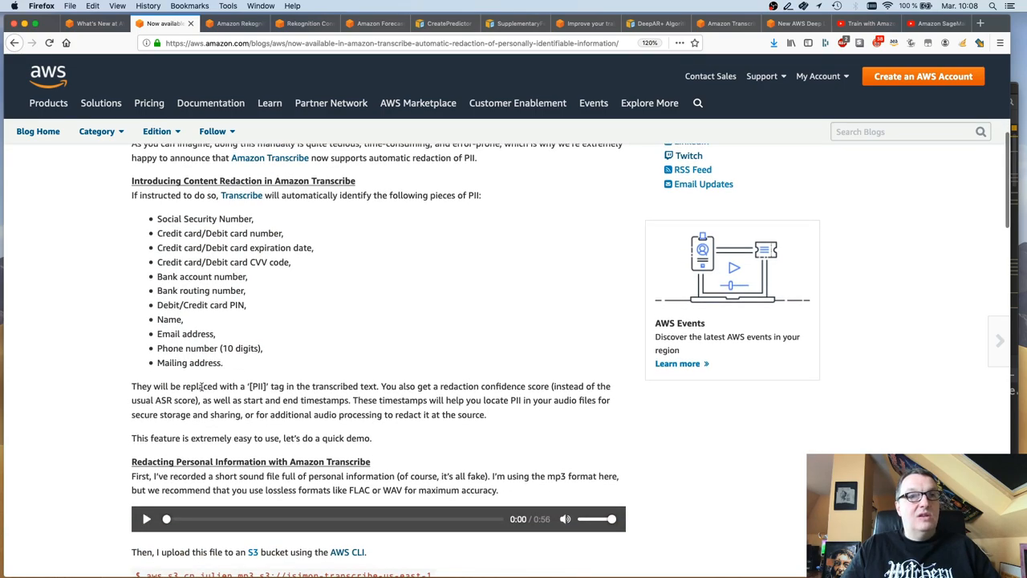
scroll("down", 3)
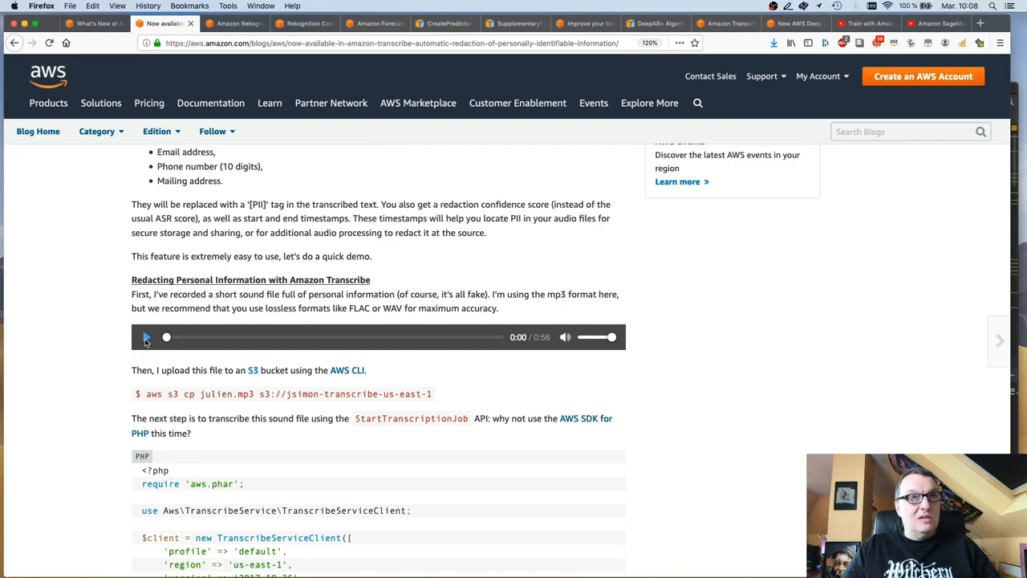
left_click(147, 336)
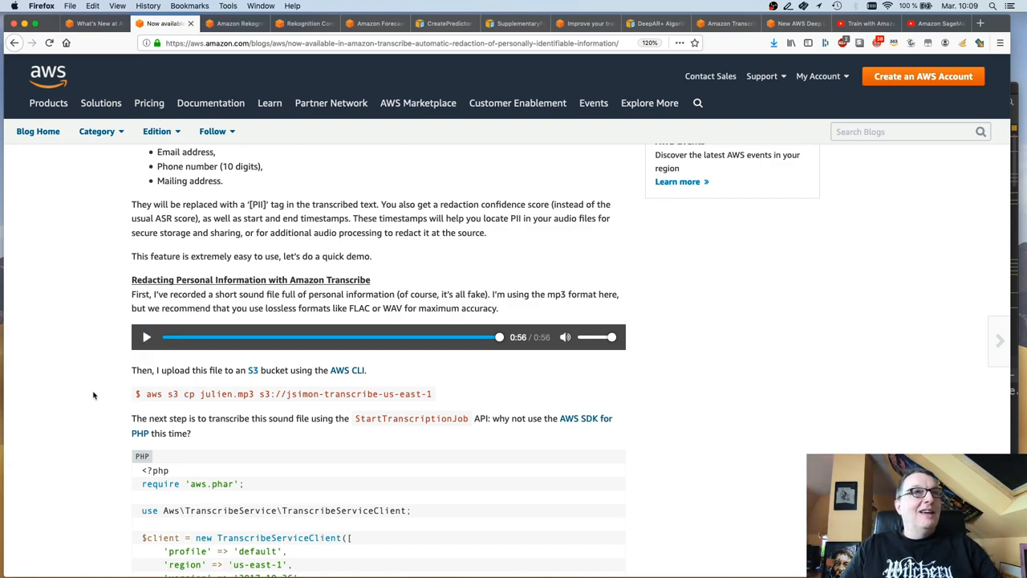
scroll("down", 3)
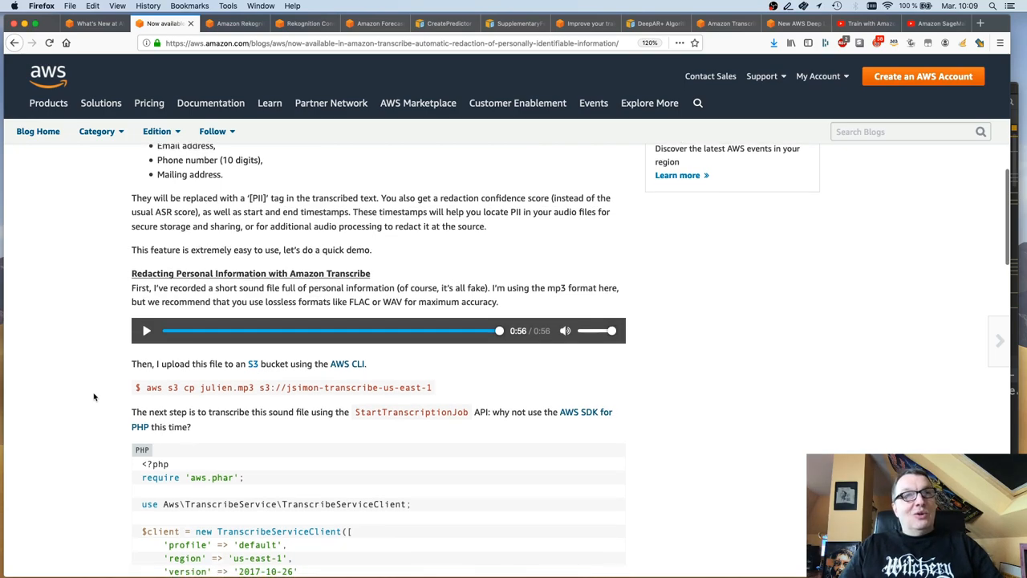
scroll("down", 3)
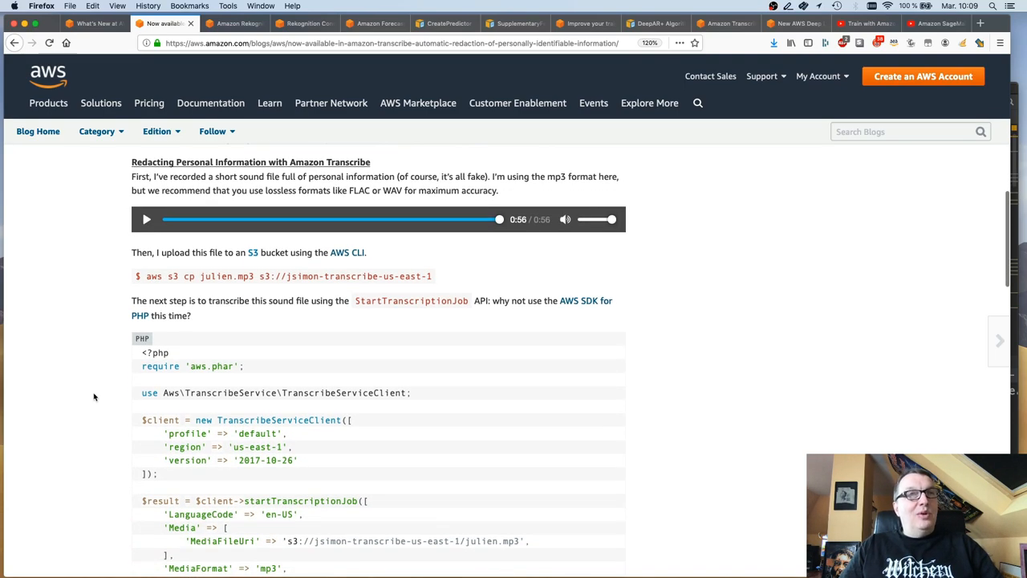
scroll("down", 3)
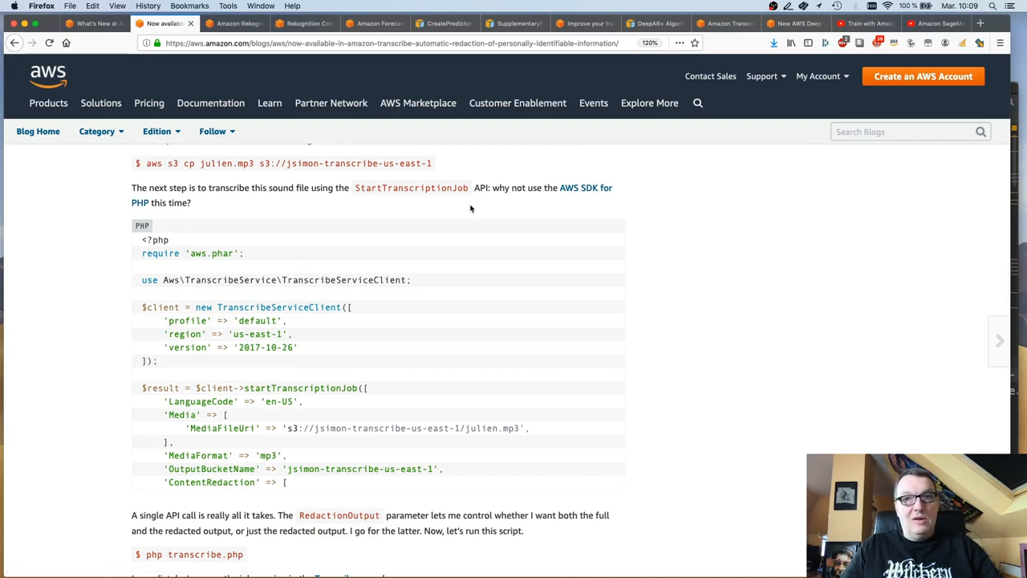
mouse_move(442, 303)
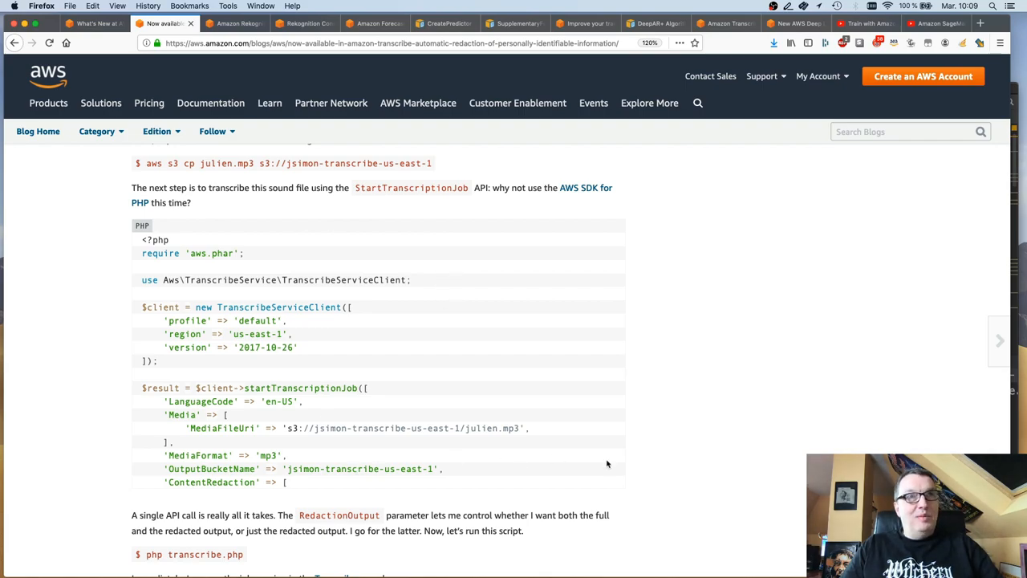
mouse_move(681, 464)
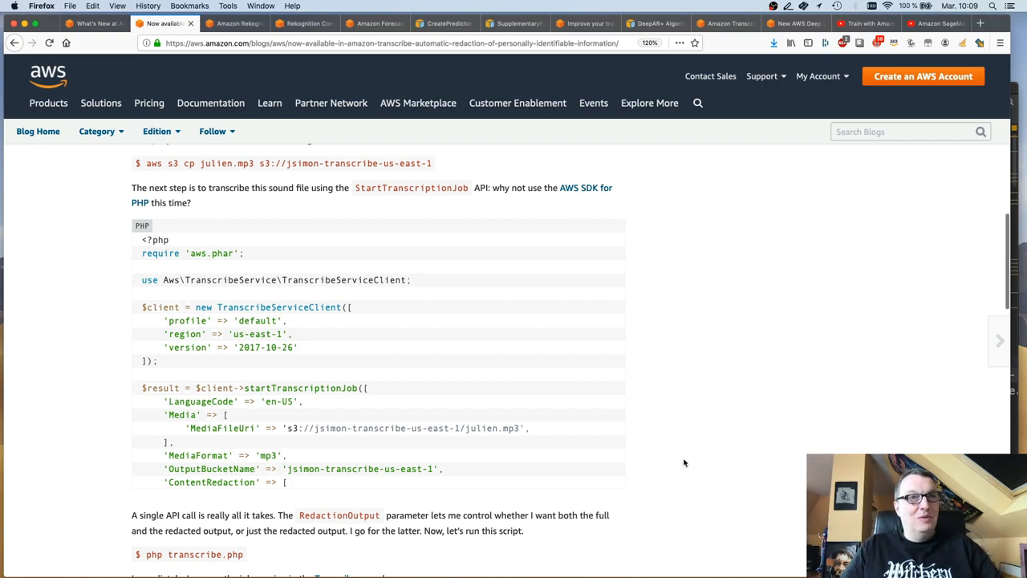
scroll("down", 3)
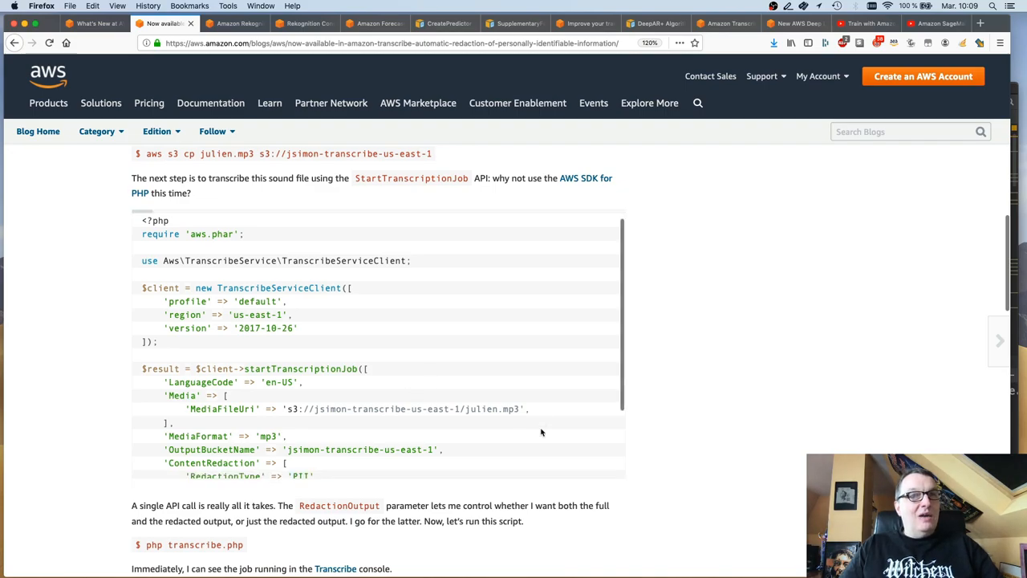
scroll("down", 3)
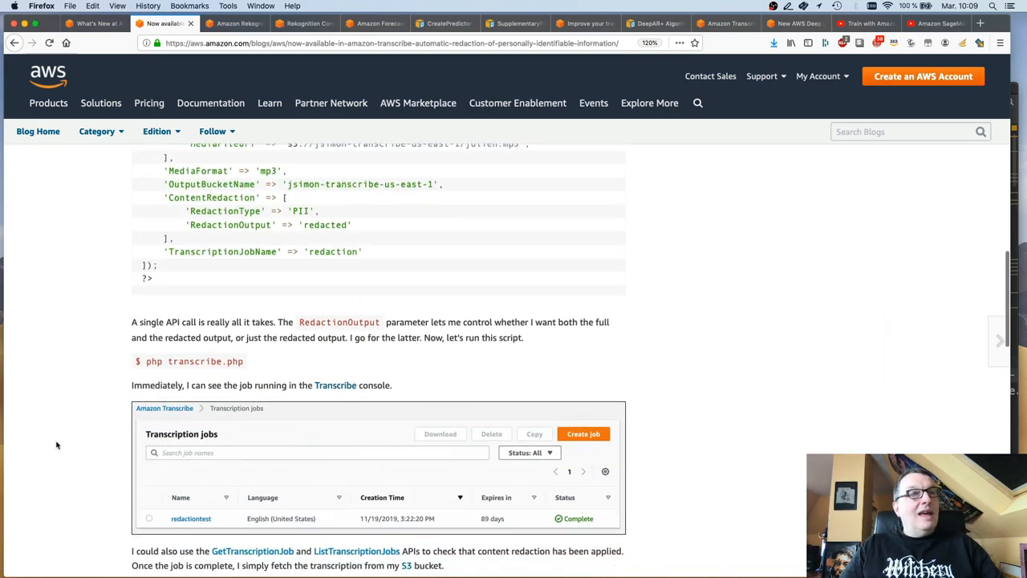
scroll("down", 3)
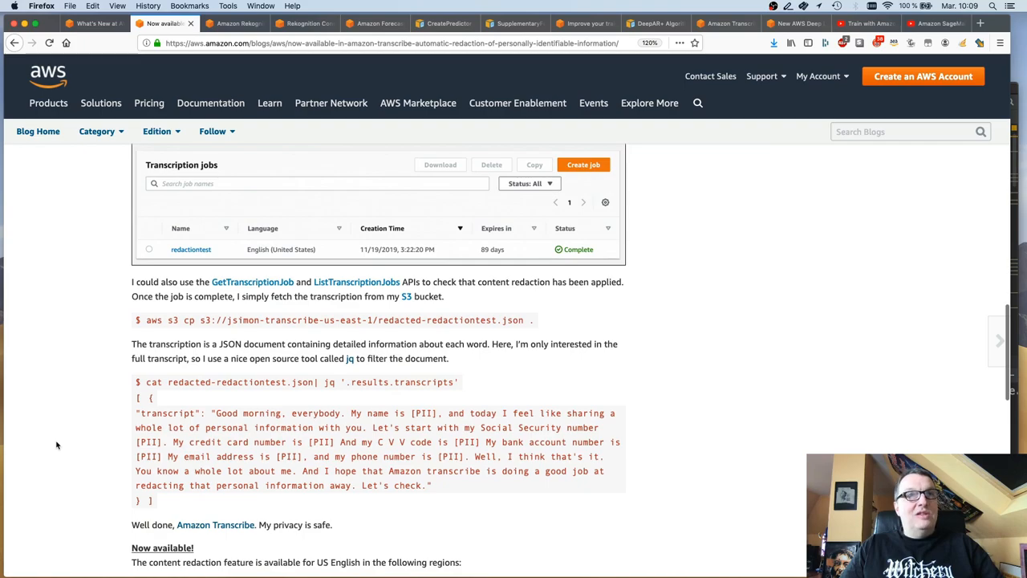
scroll("down", 3)
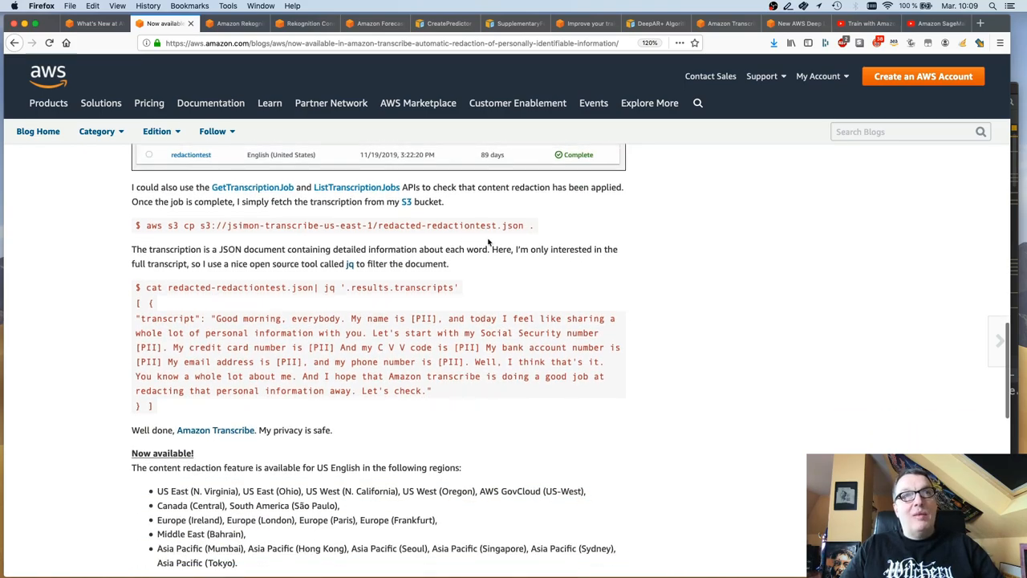
mouse_move(493, 242)
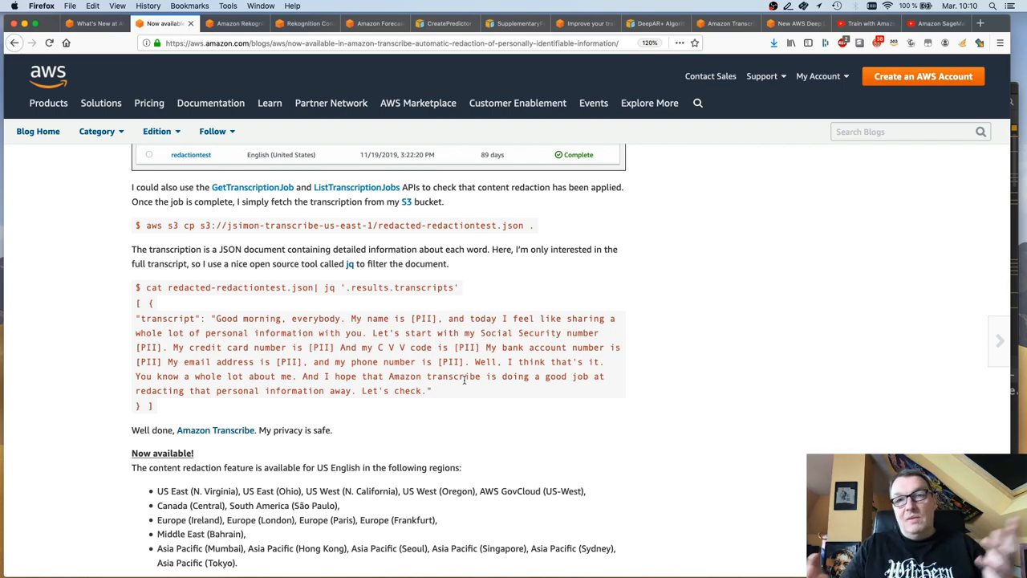
mouse_move(482, 461)
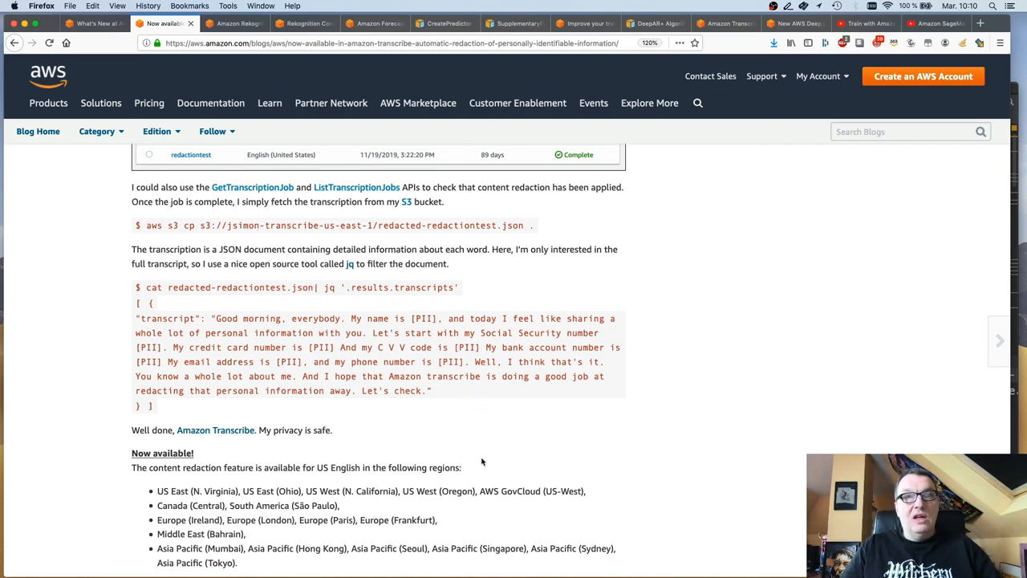
Step: Scroll through the Rekognition text-in-video announcement with its region, size and confidence filters
scroll("down", 3)
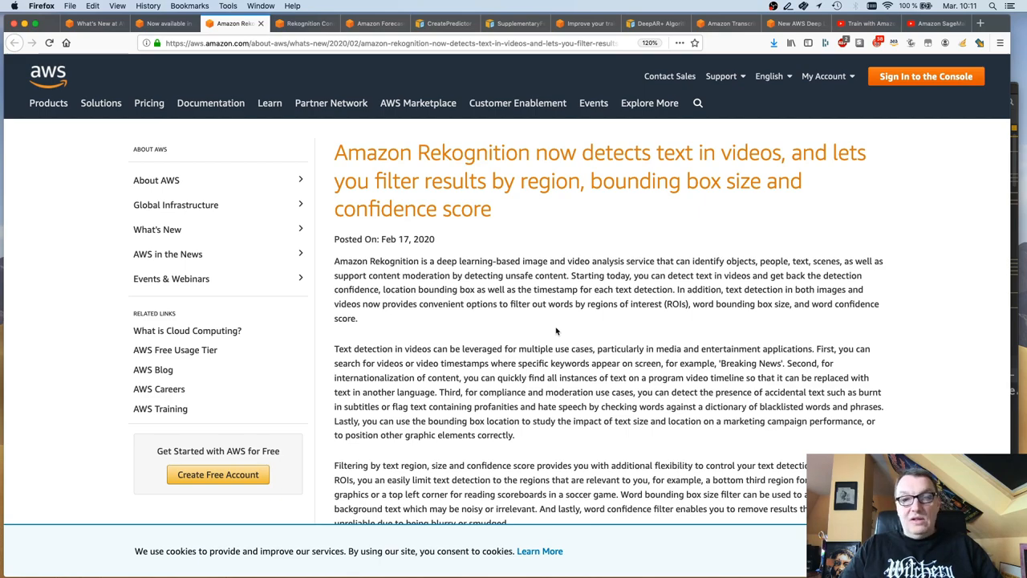
Step: Open the Rekognition Video analysis demo and play the avengers1mn.mp4 sample
left_click(303, 24)
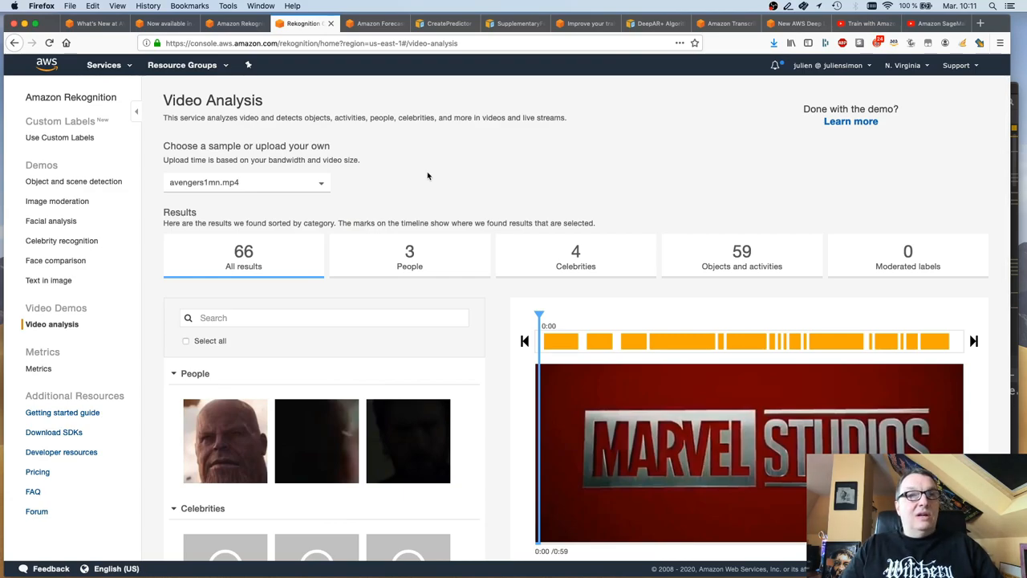
left_click(245, 183)
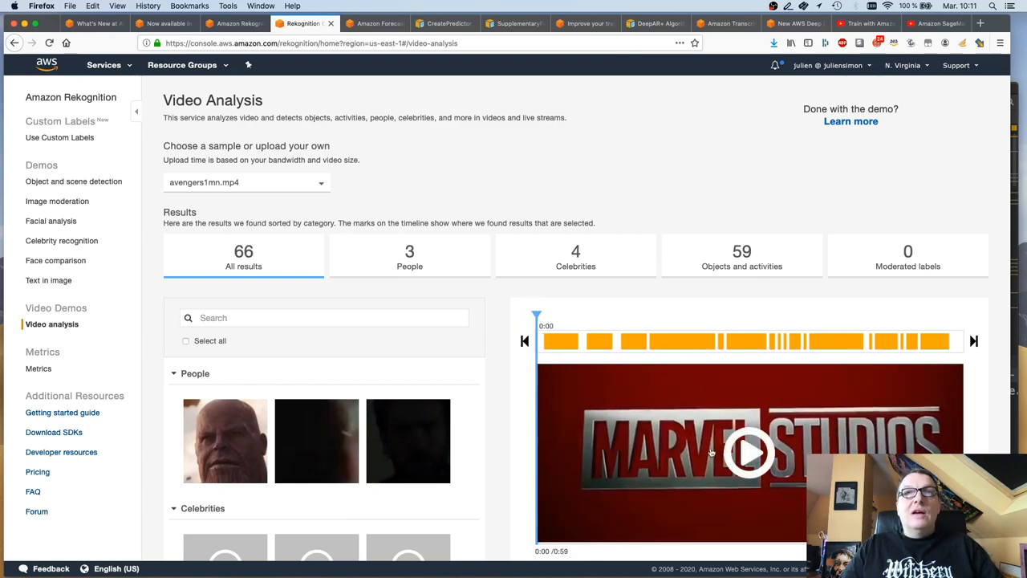
left_click(749, 452)
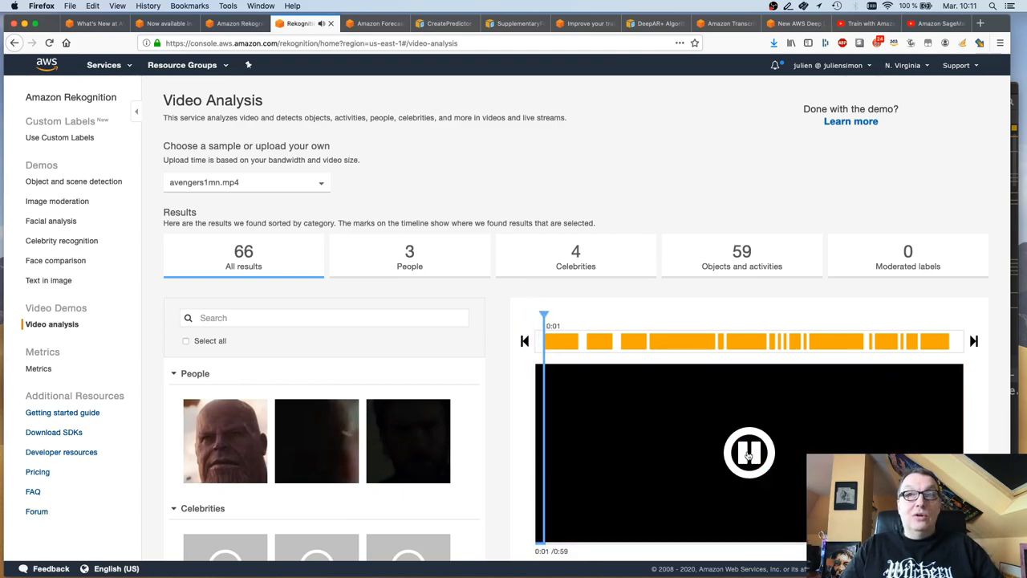
left_click(749, 452)
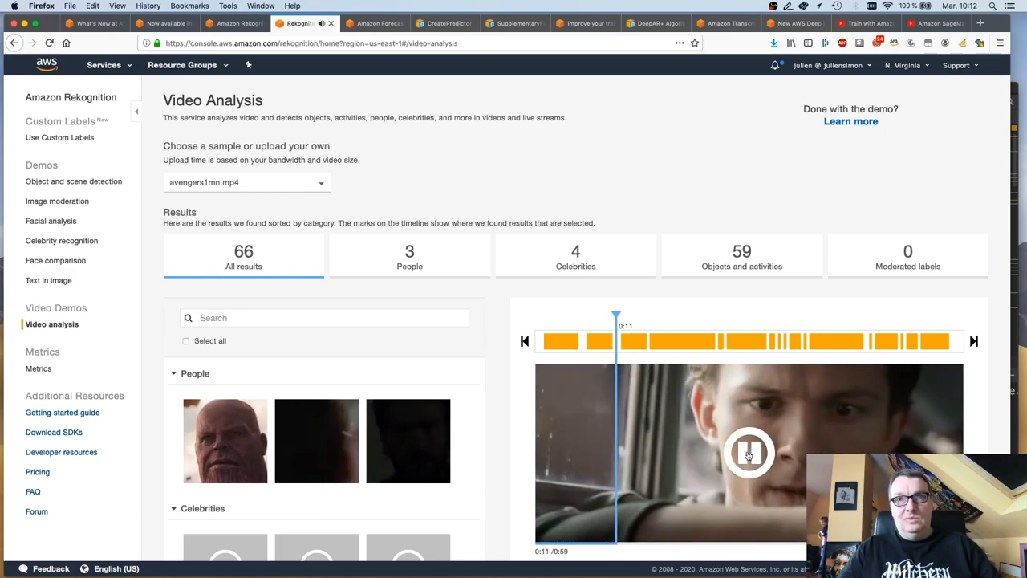
Step: Pause the sample video at 0:11, jump ahead to about 0:25, then rewind
left_click(749, 452)
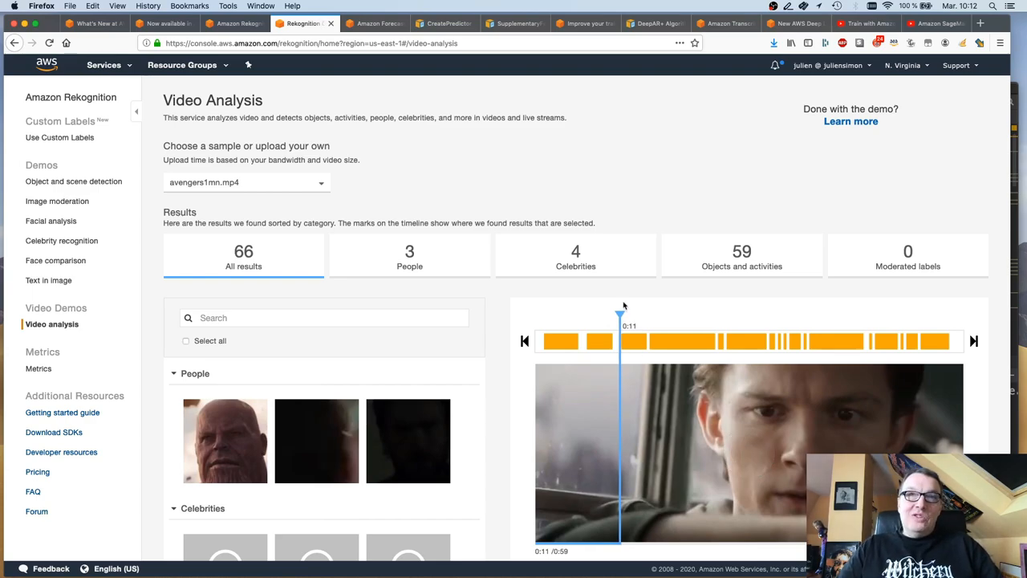
left_click(676, 341)
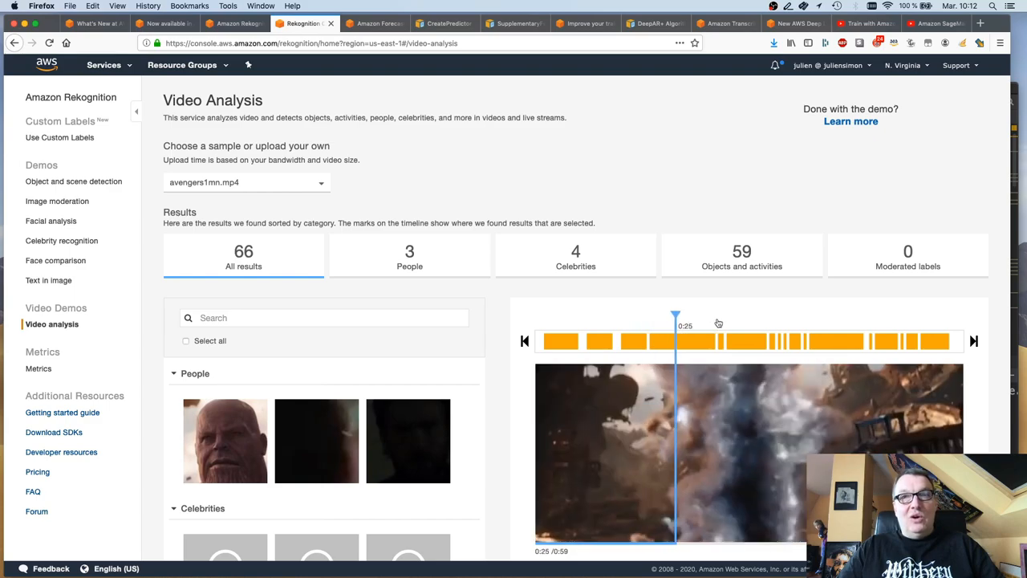
left_click(732, 341)
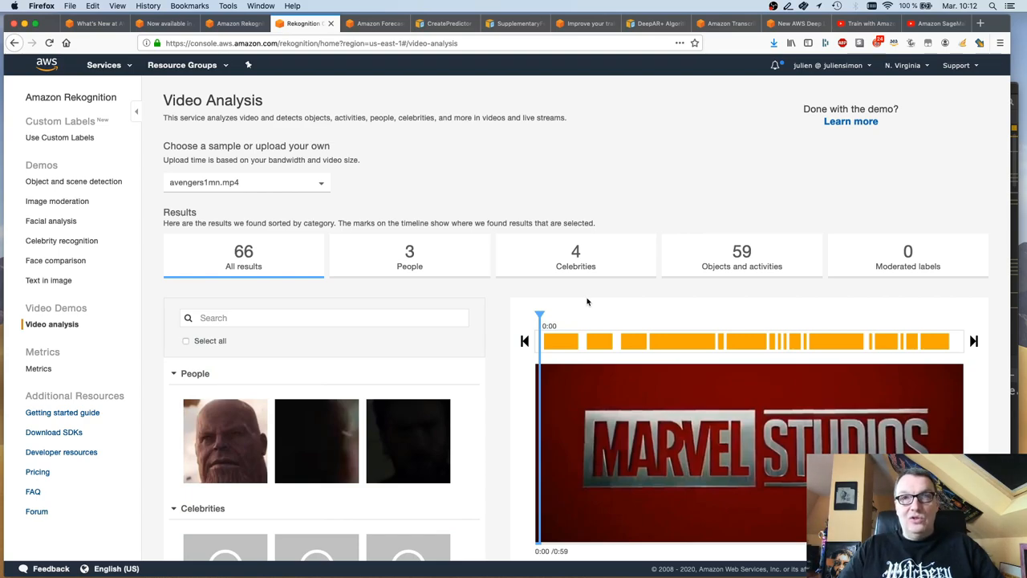
mouse_move(402, 96)
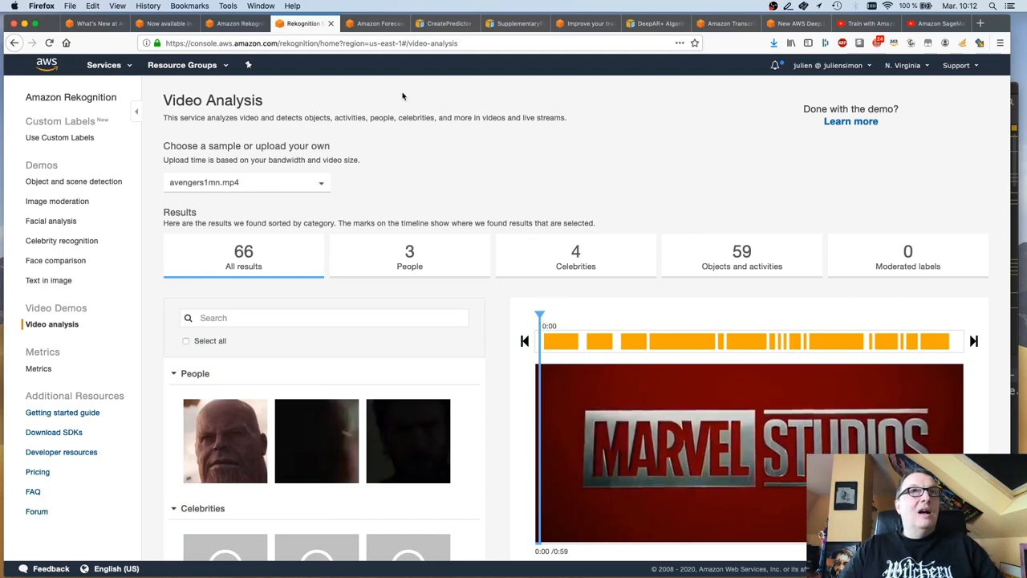
mouse_move(375, 22)
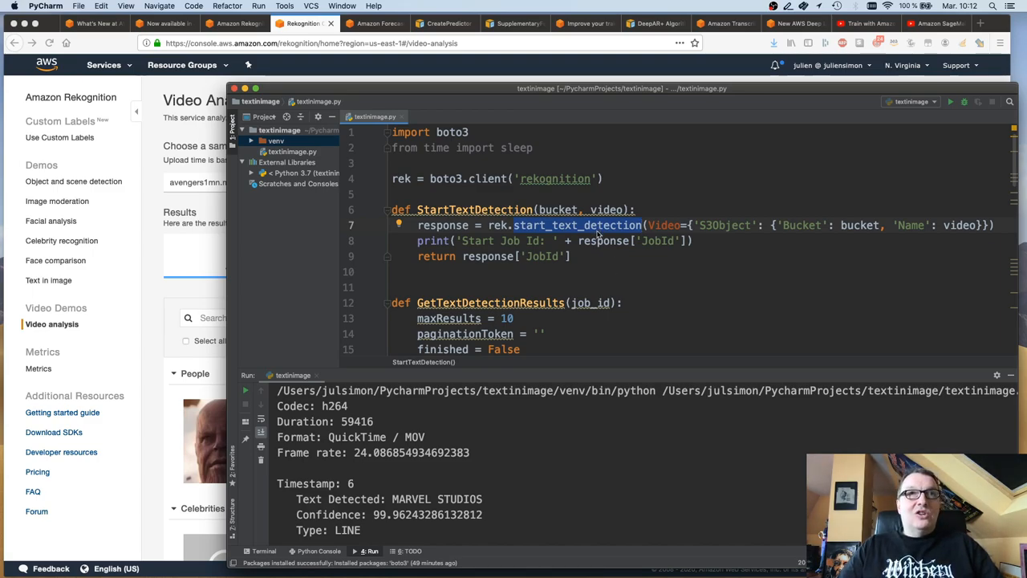
mouse_move(605, 233)
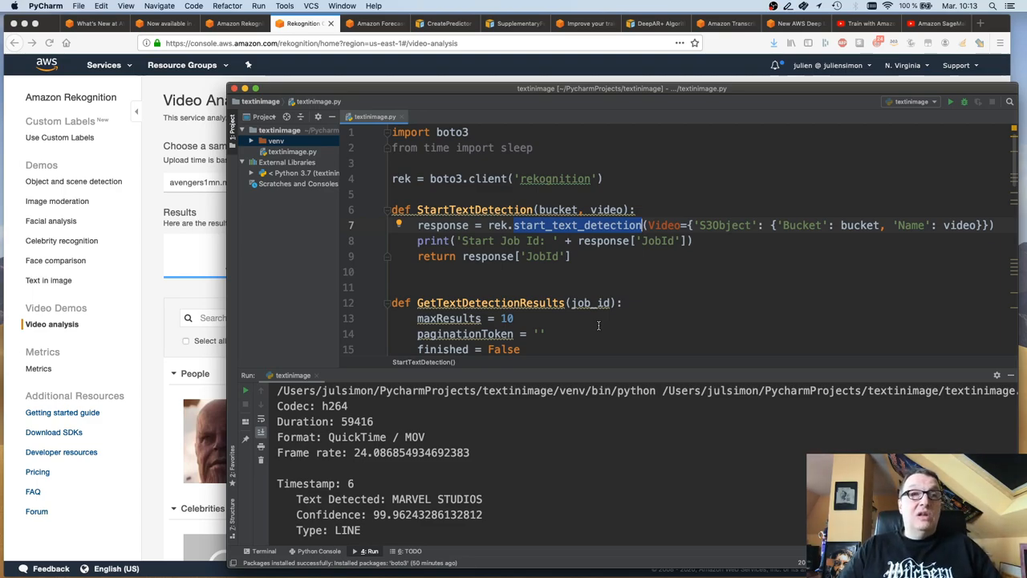
scroll("down", 3)
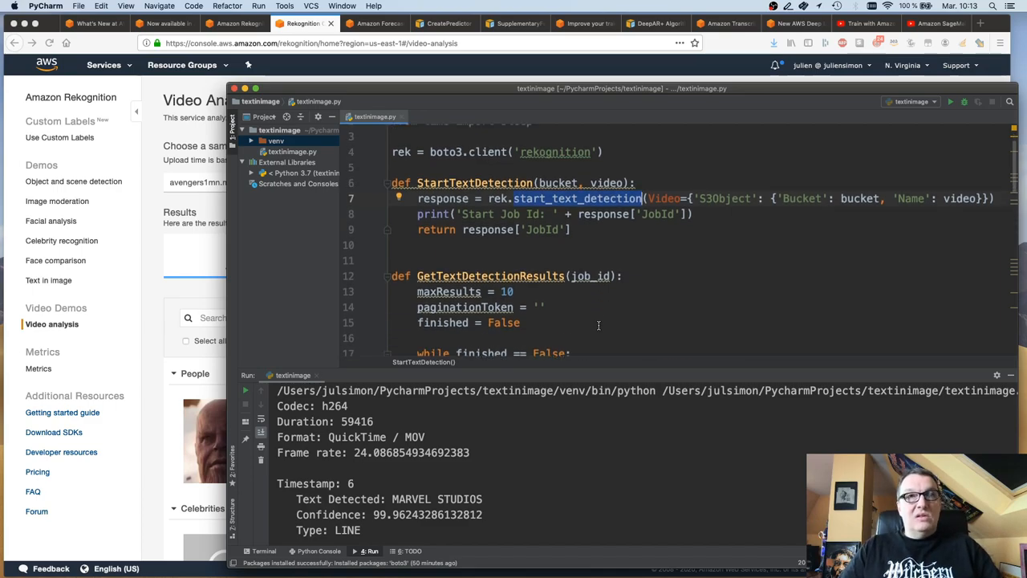
scroll("down", 3)
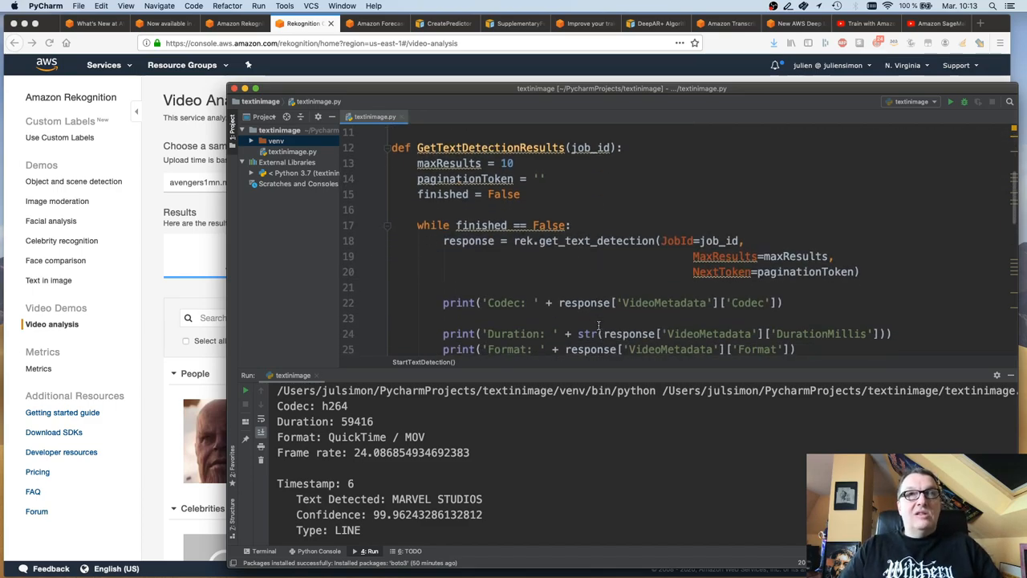
mouse_move(714, 241)
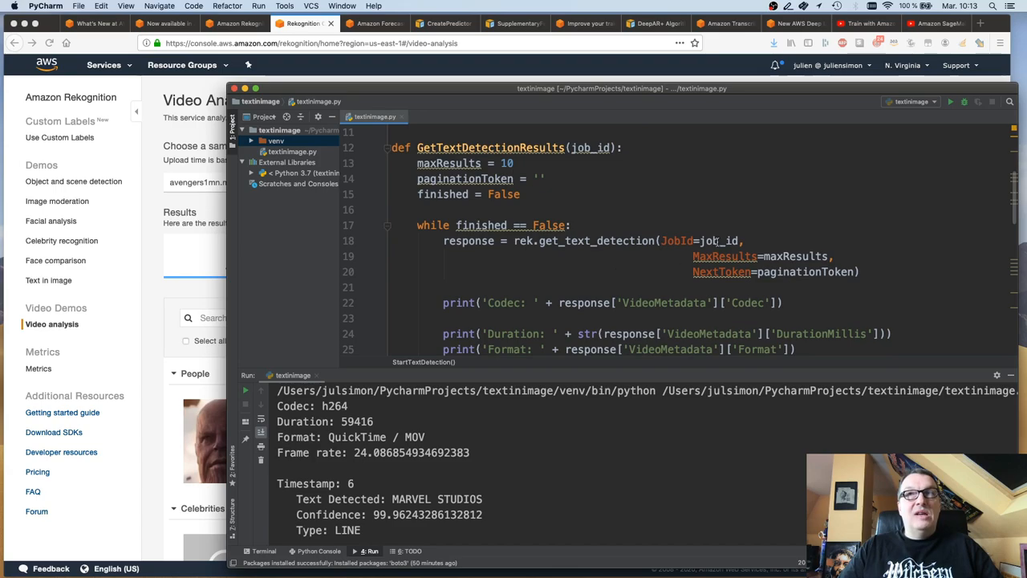
scroll("down", 3)
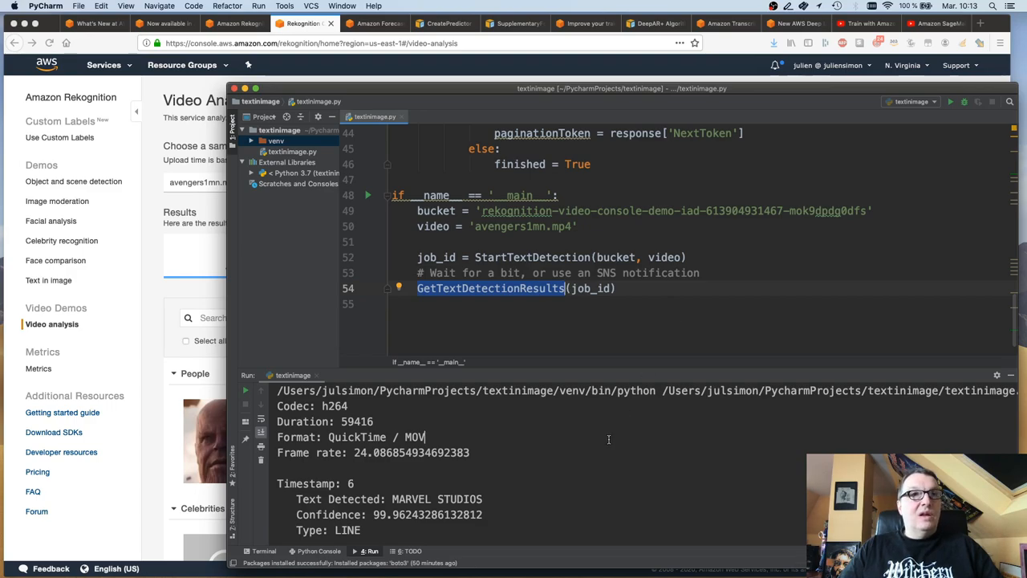
scroll("down", 3)
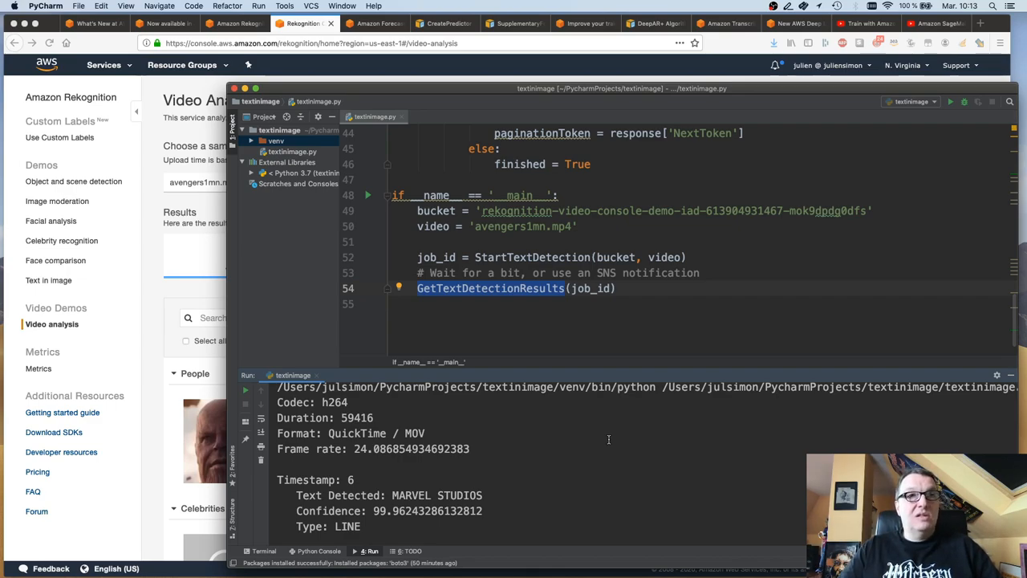
mouse_move(575, 457)
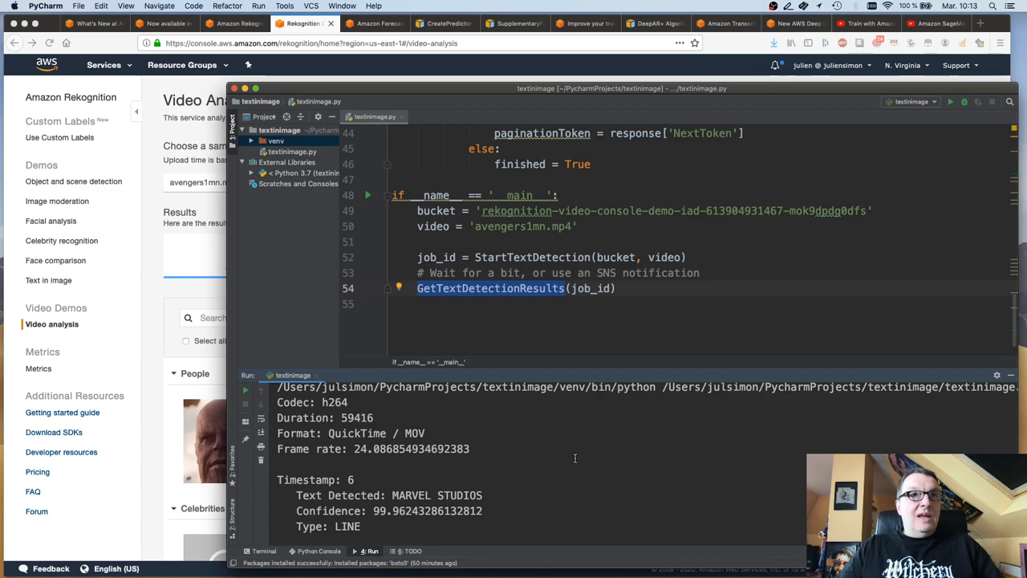
mouse_move(557, 447)
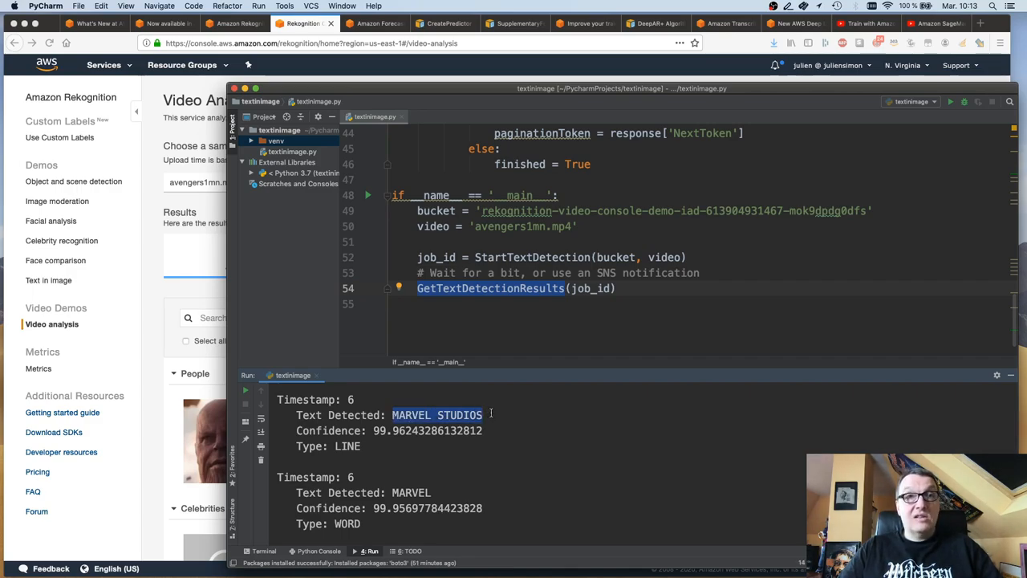
double_click(347, 446)
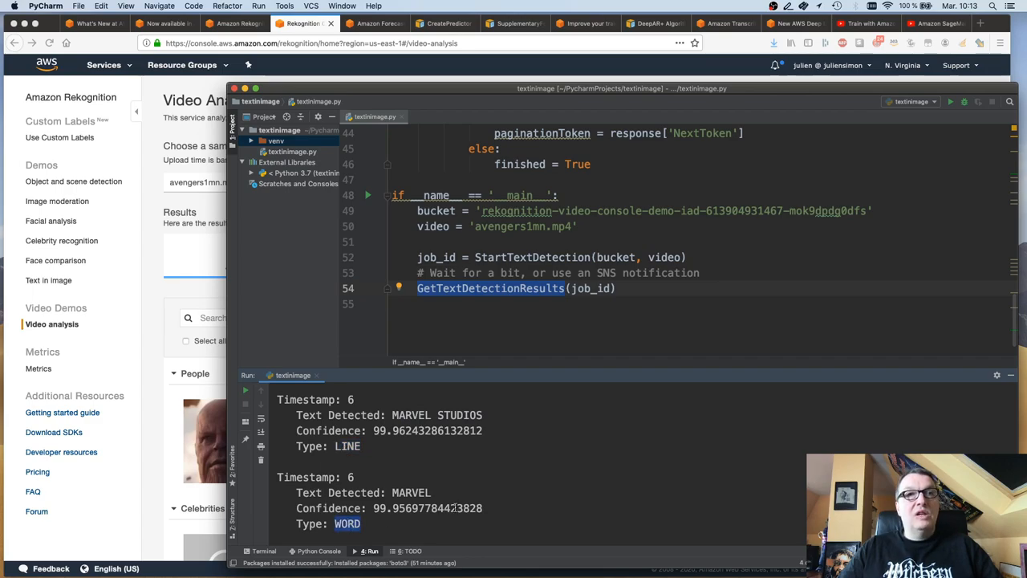
scroll("down", 3)
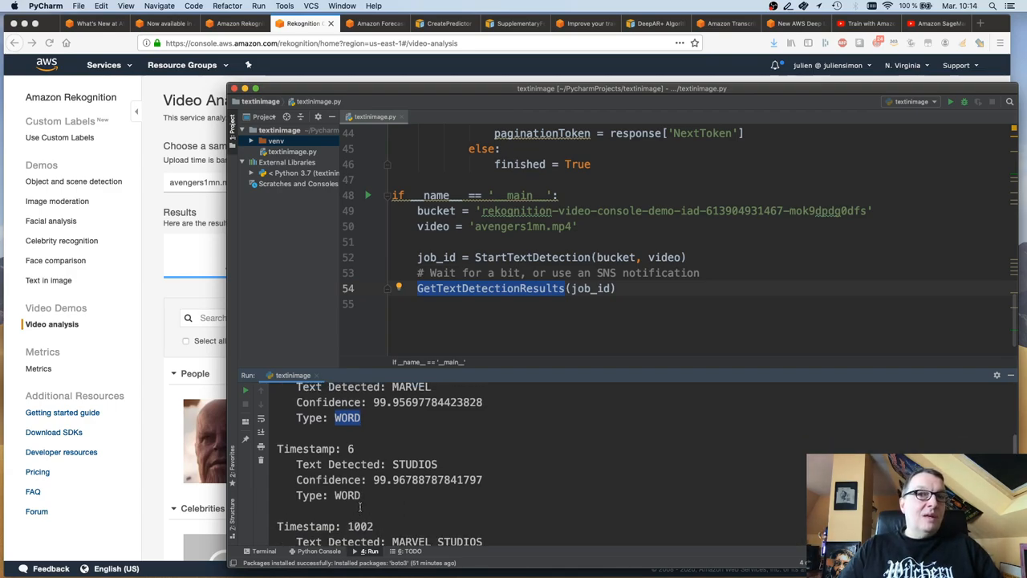
scroll("down", 3)
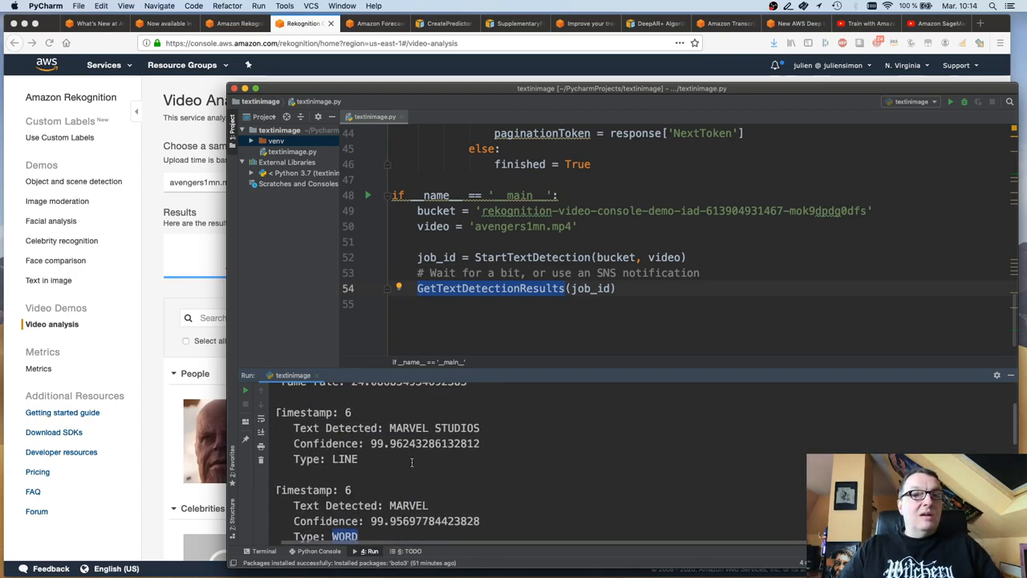
scroll("down", 3)
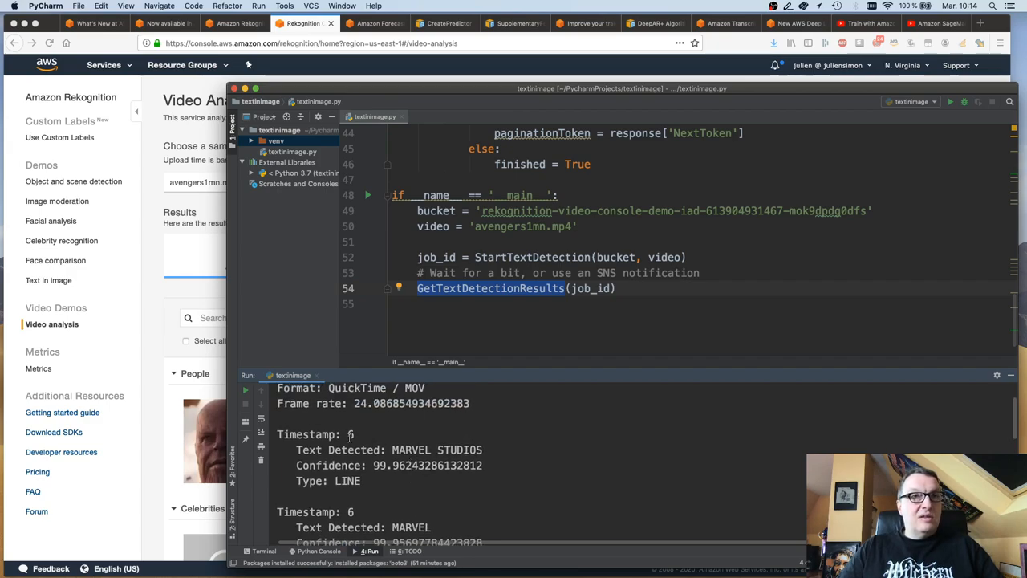
double_click(437, 450)
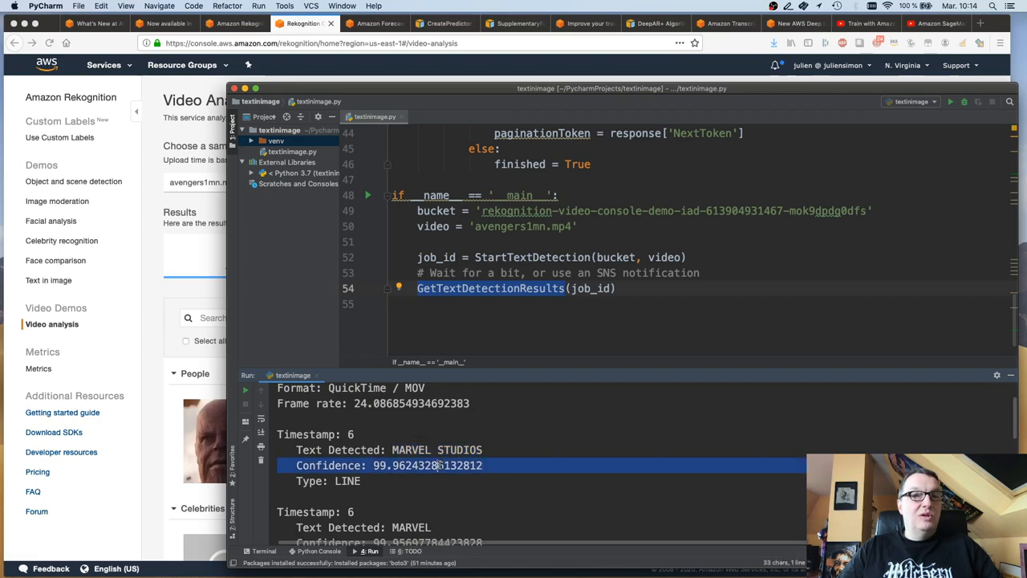
double_click(346, 481)
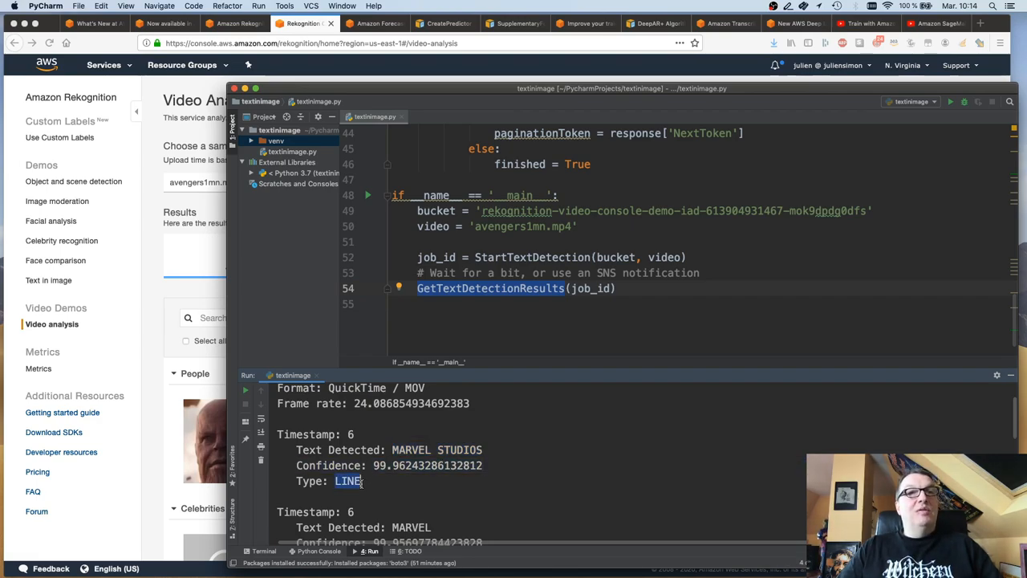
scroll("down", 3)
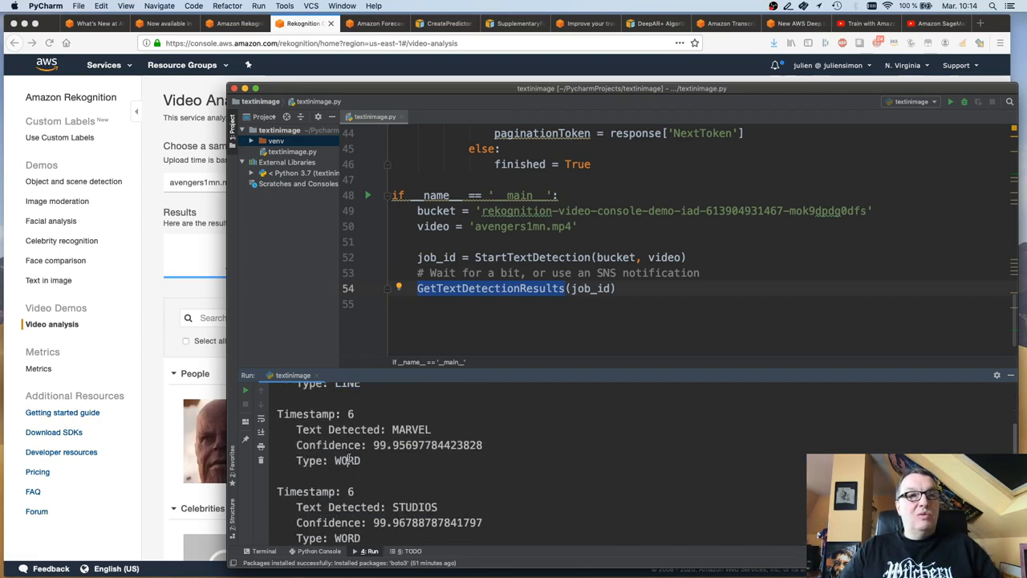
double_click(348, 460)
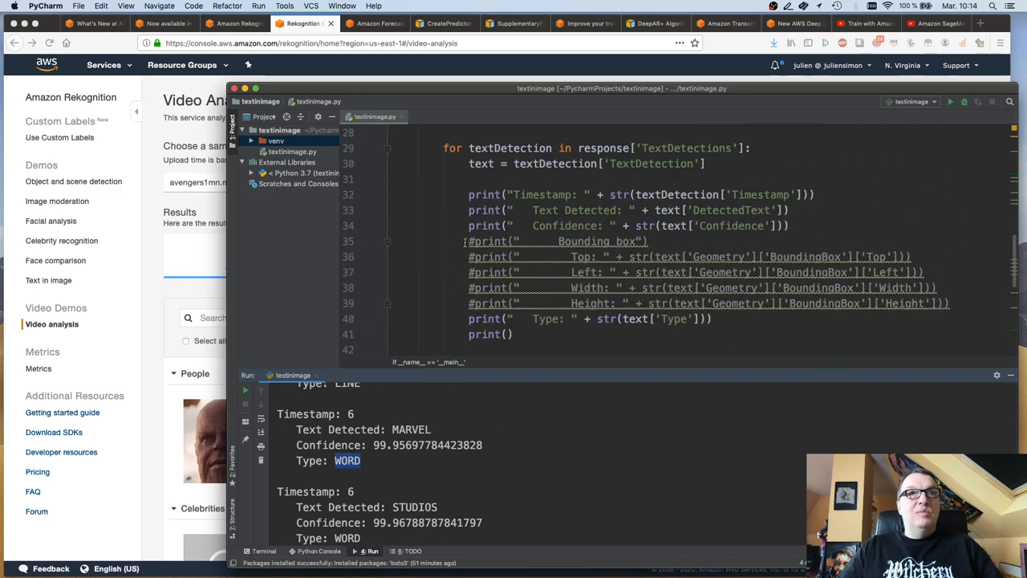
left_click_drag(470, 242, 610, 304)
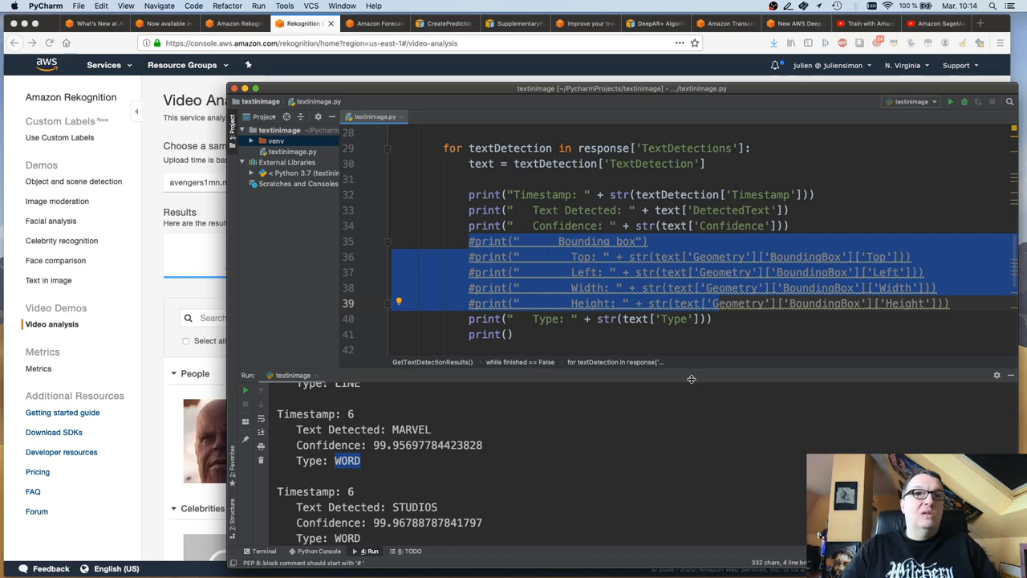
scroll("down", 3)
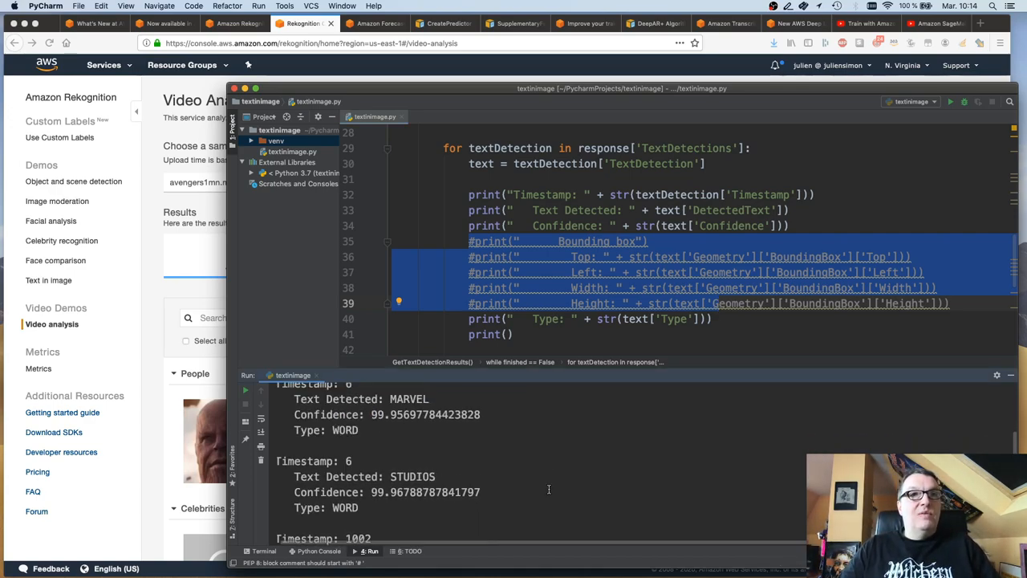
scroll("down", 3)
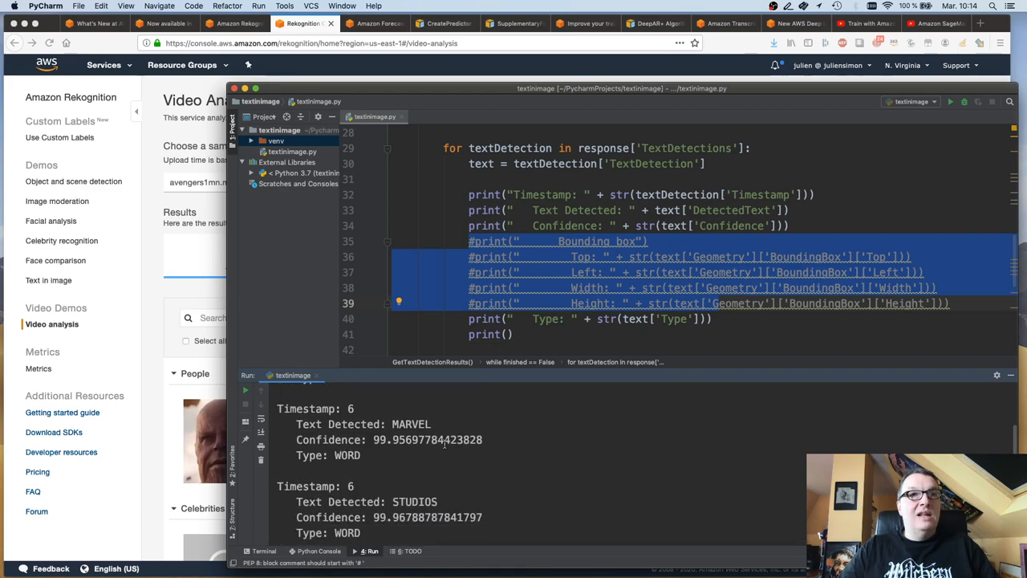
scroll("down", 3)
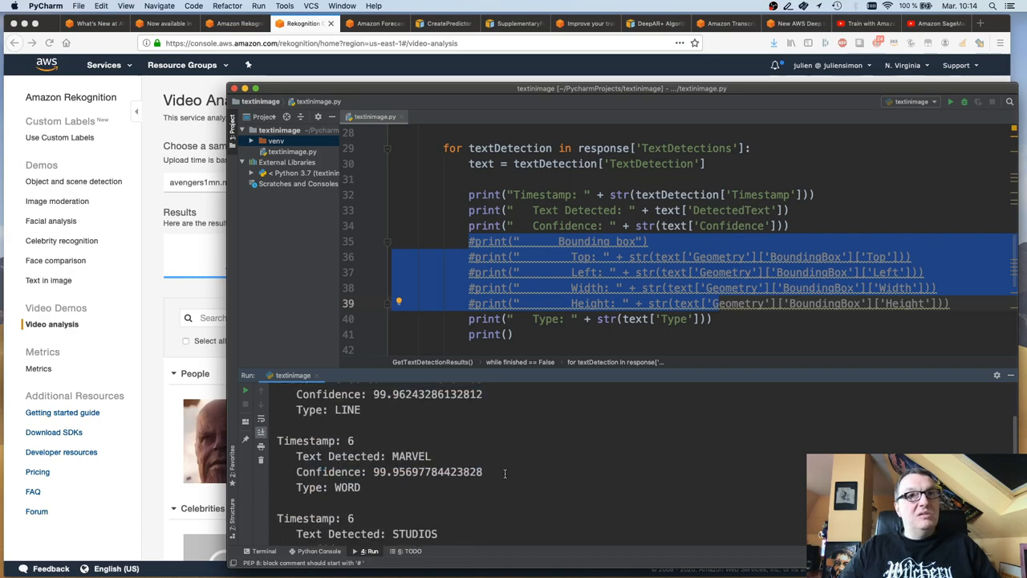
scroll("down", 3)
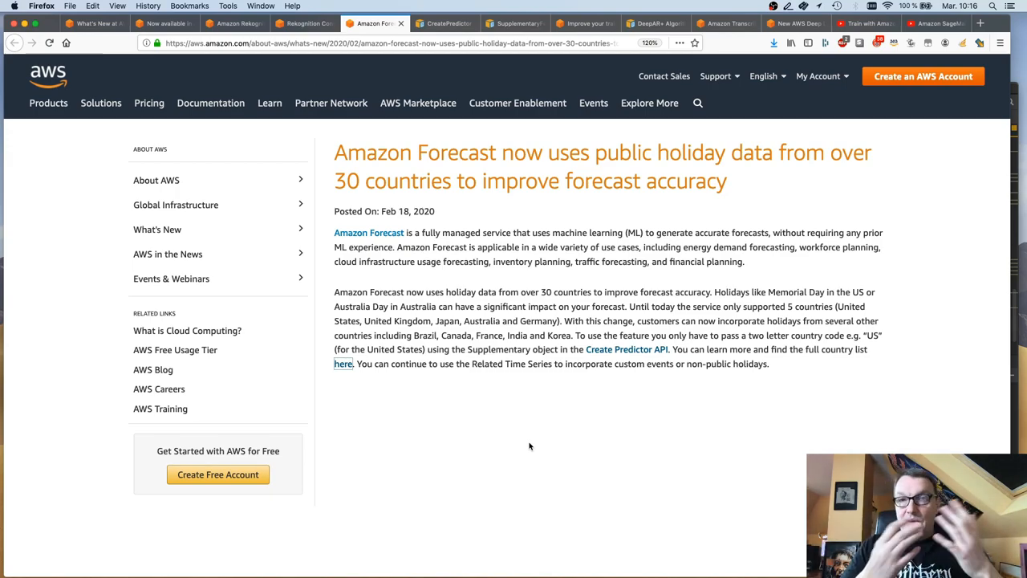
mouse_move(538, 460)
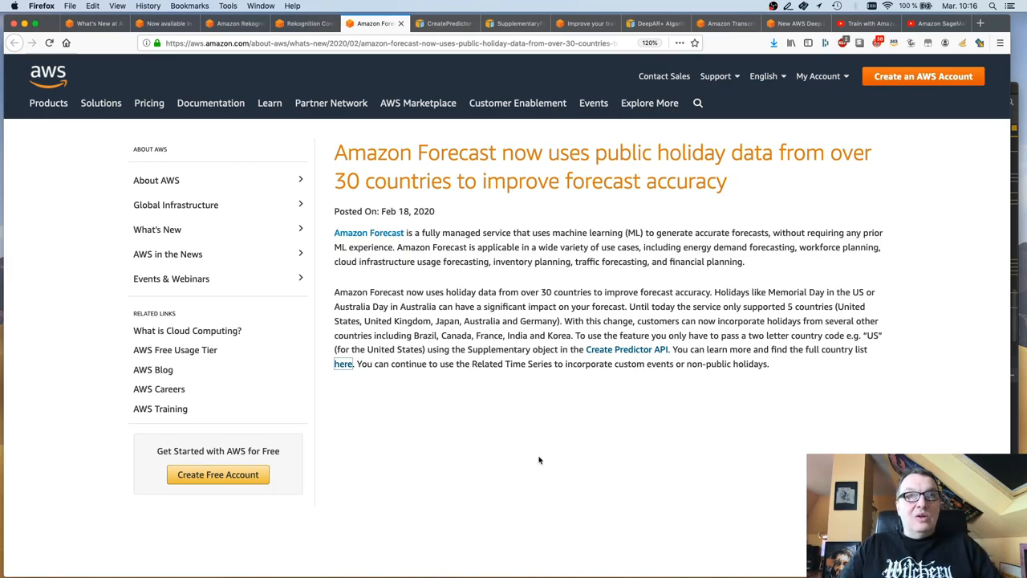
mouse_move(642, 422)
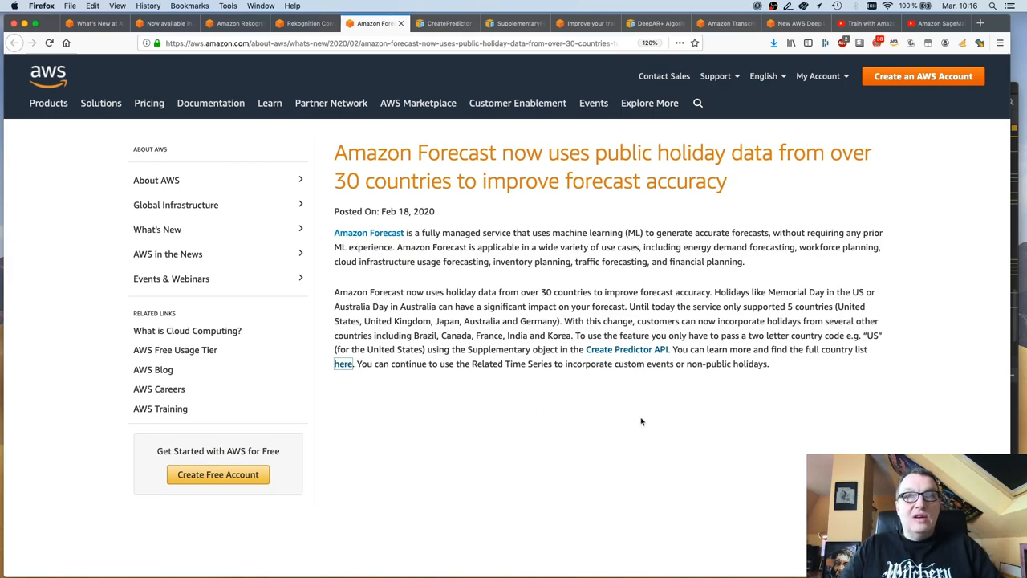
mouse_move(646, 378)
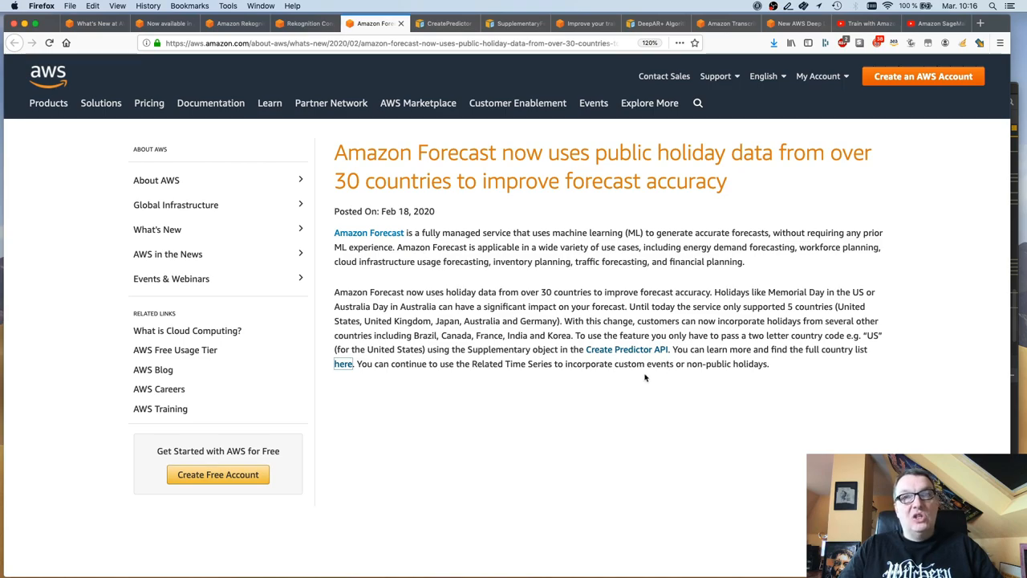
mouse_move(641, 362)
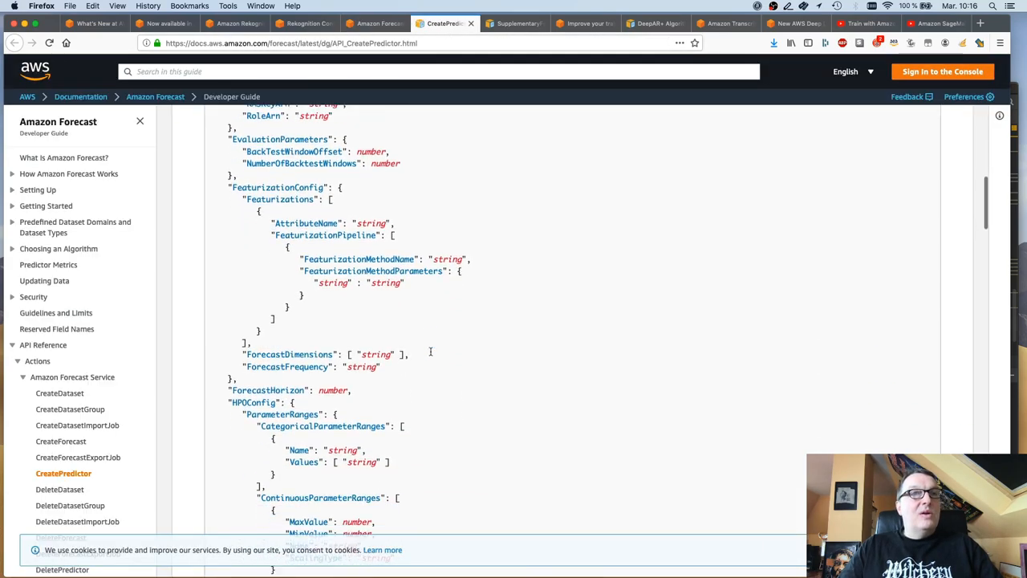
Step: Scroll down to the supplementary features in the CreatePredictor input data configuration
scroll("down", 3)
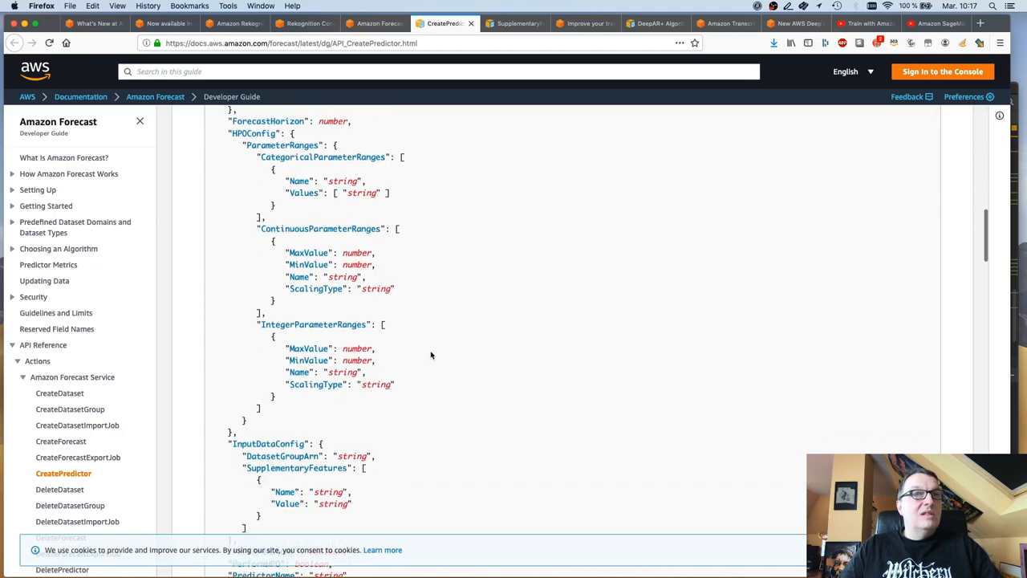
Step: Scroll through the holiday calendar description and the India and Korea holiday lists
scroll("down", 3)
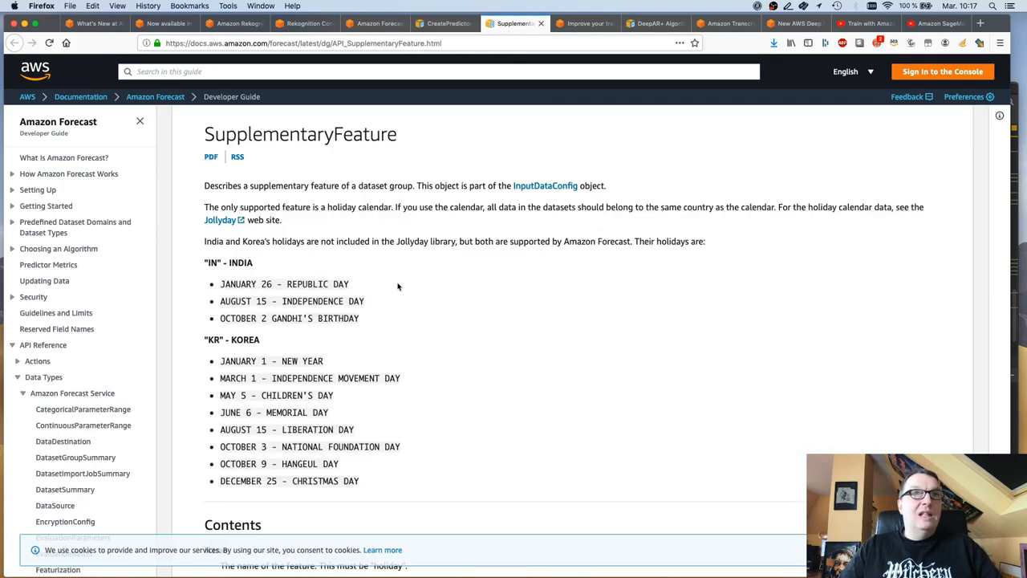
mouse_move(423, 342)
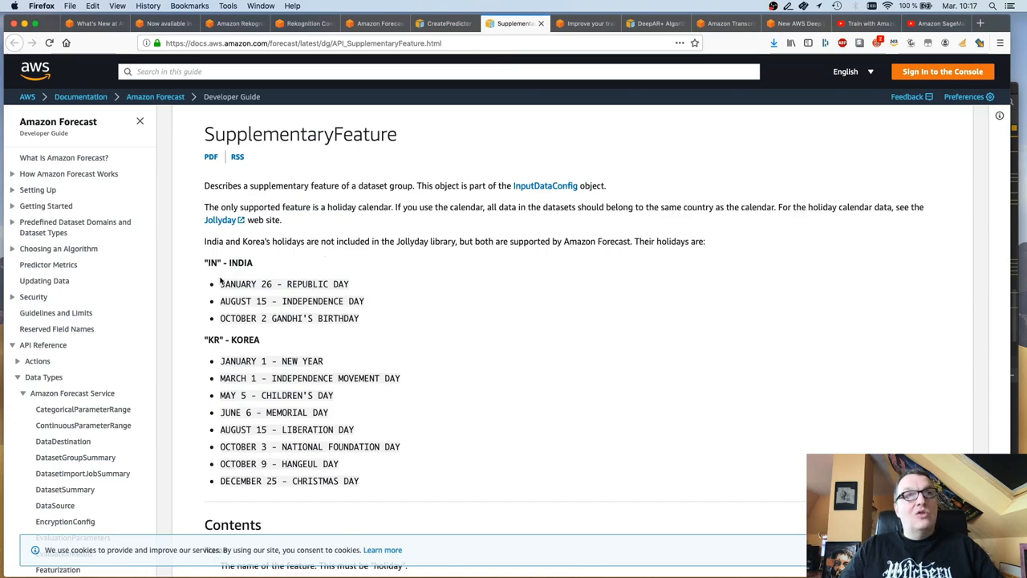
mouse_move(526, 415)
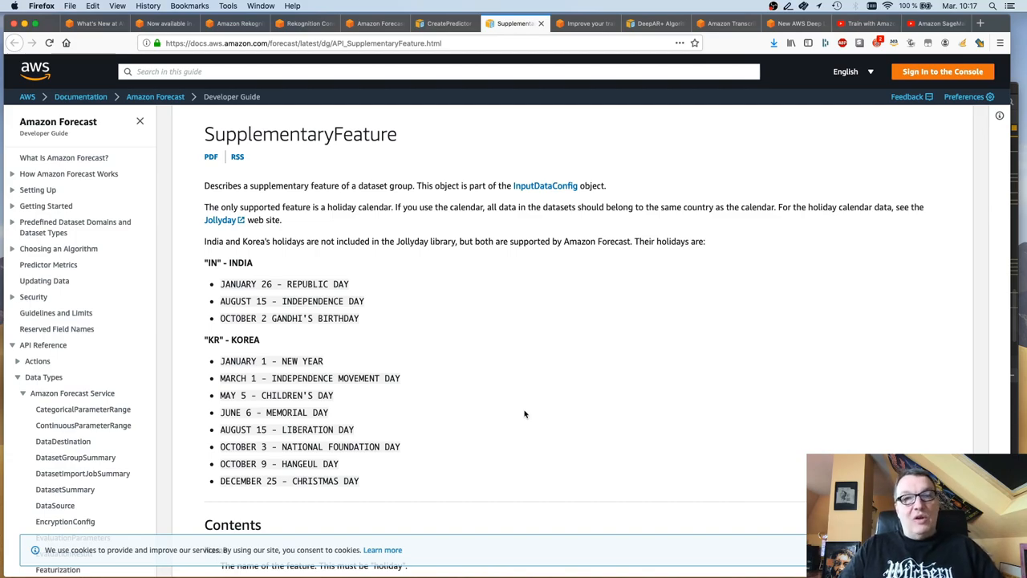
scroll("down", 3)
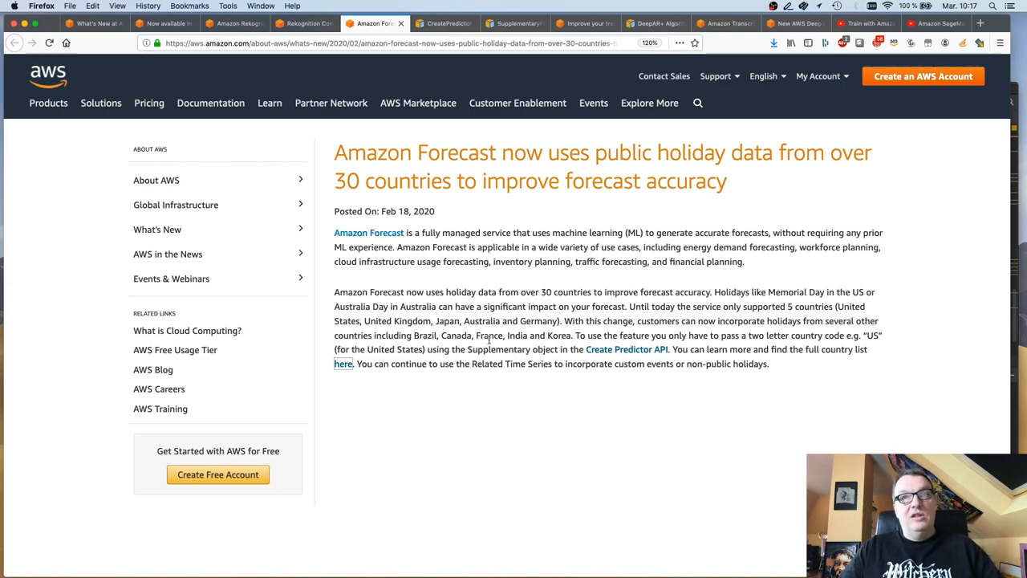
mouse_move(498, 428)
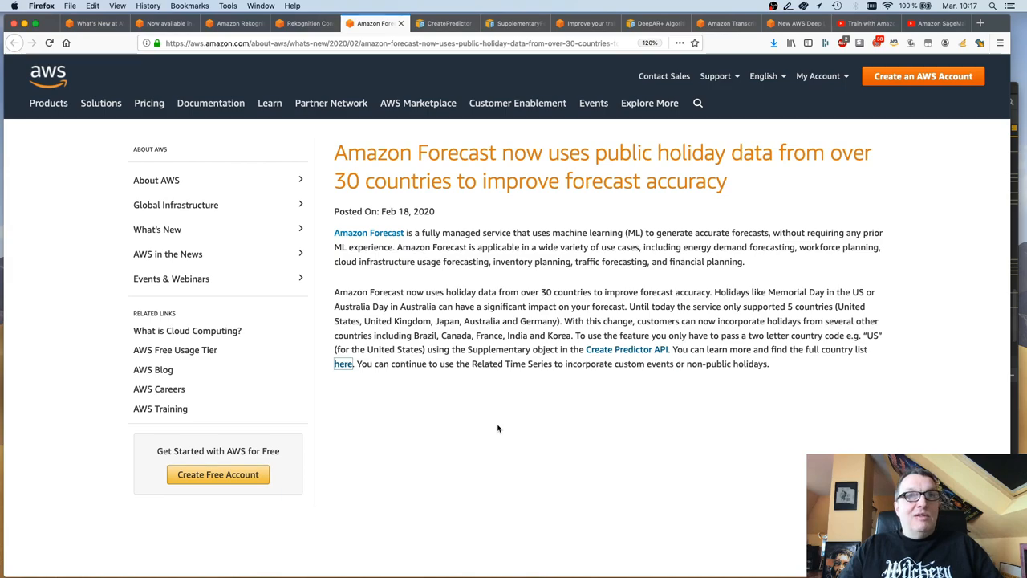
mouse_move(500, 427)
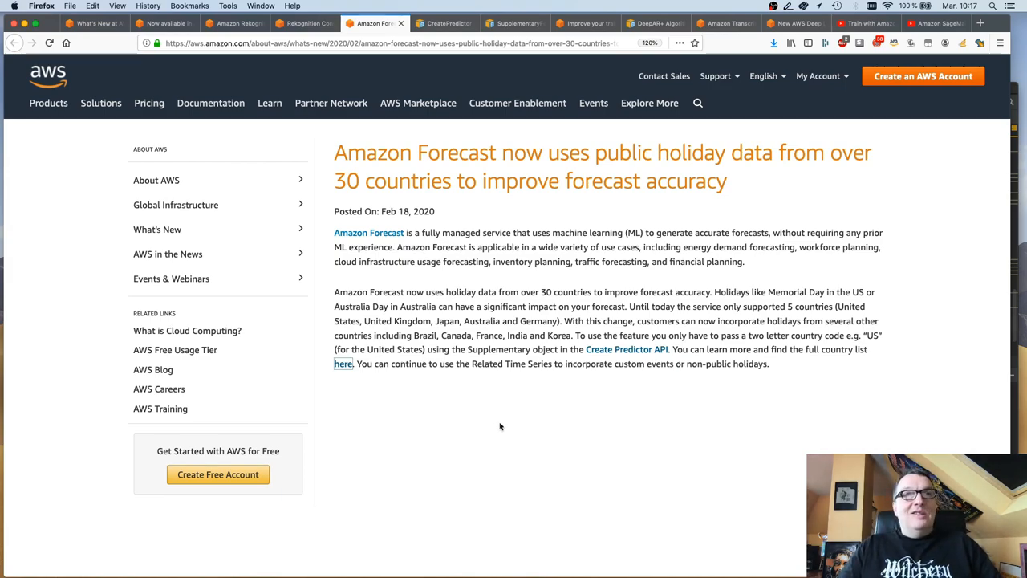
mouse_move(560, 457)
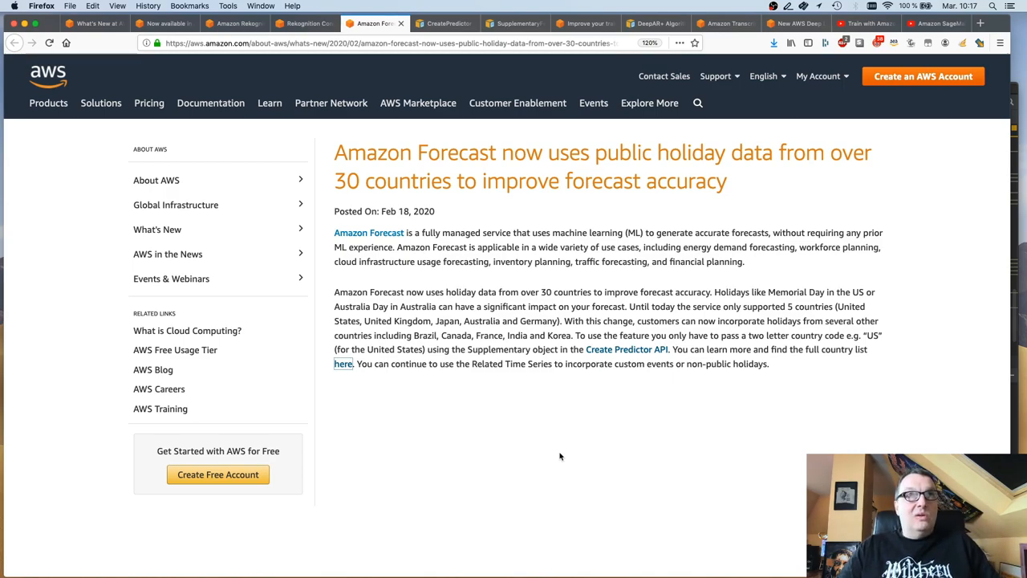
Step: Switch to the DeepAR+ hyperparameters announcement tab
left_click(584, 22)
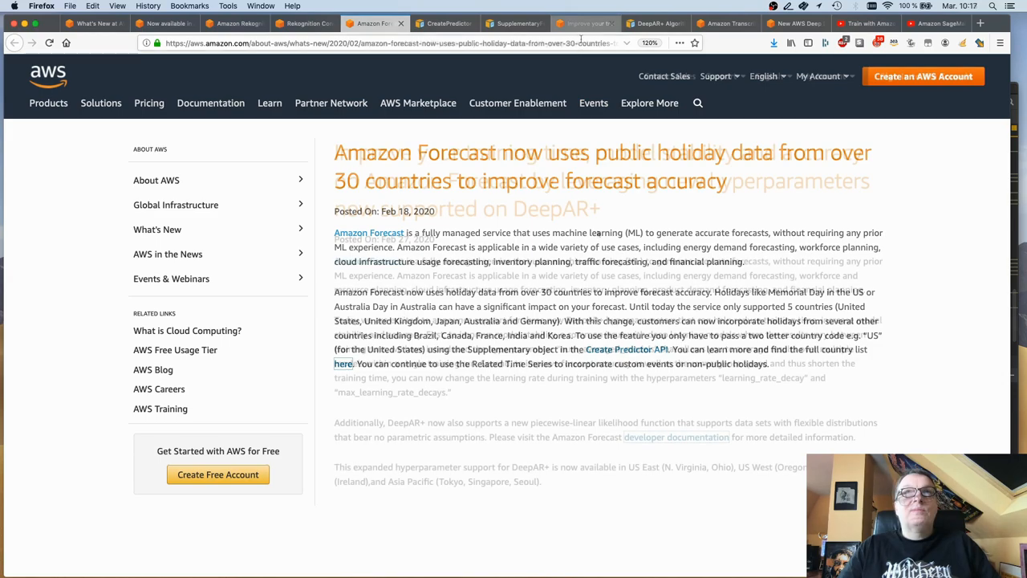
Step: Display the DeepAR+ announcement covering num_averaged_models and learning-rate decay
left_click(585, 22)
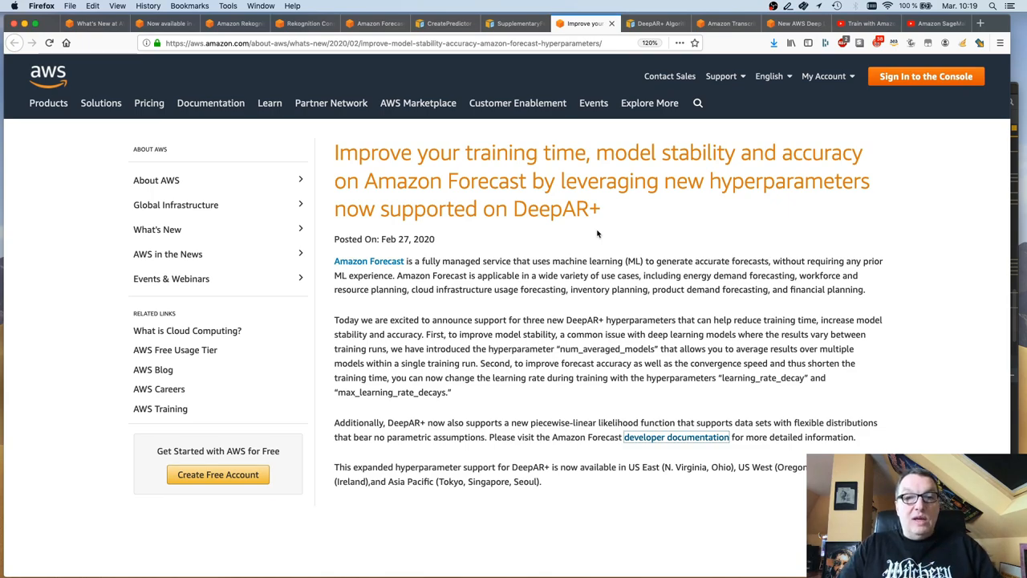
mouse_move(617, 340)
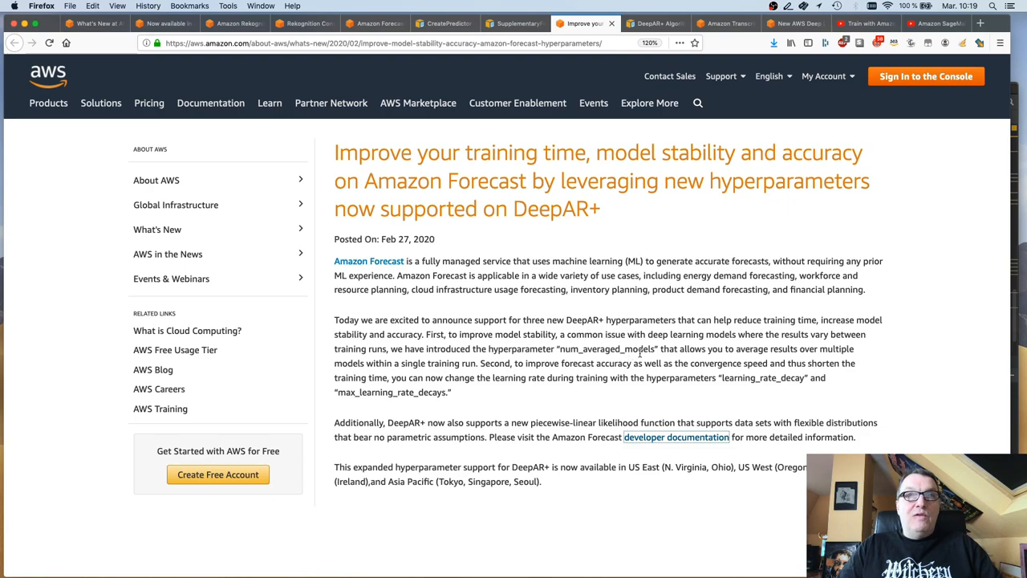
double_click(607, 348)
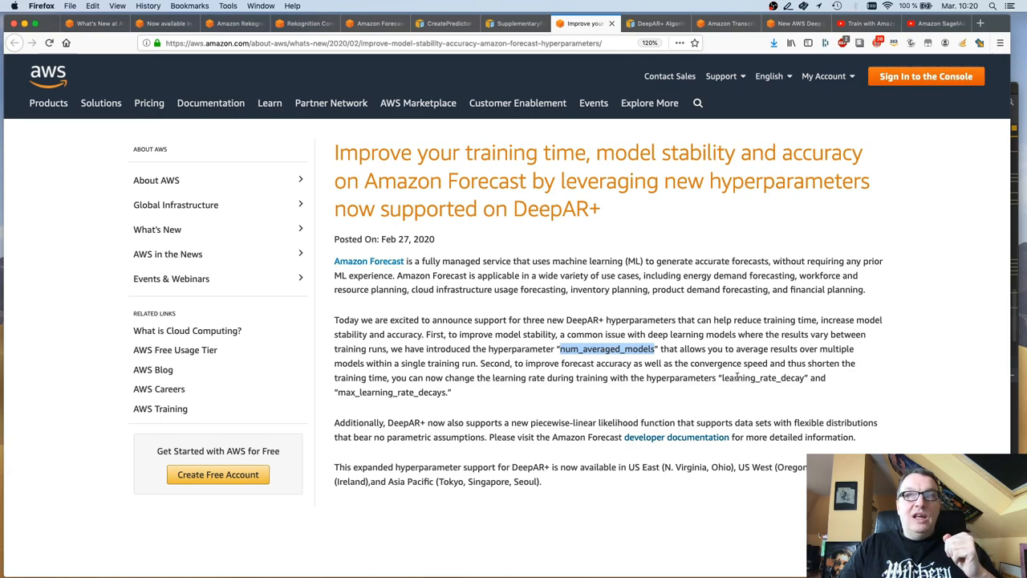
mouse_move(737, 377)
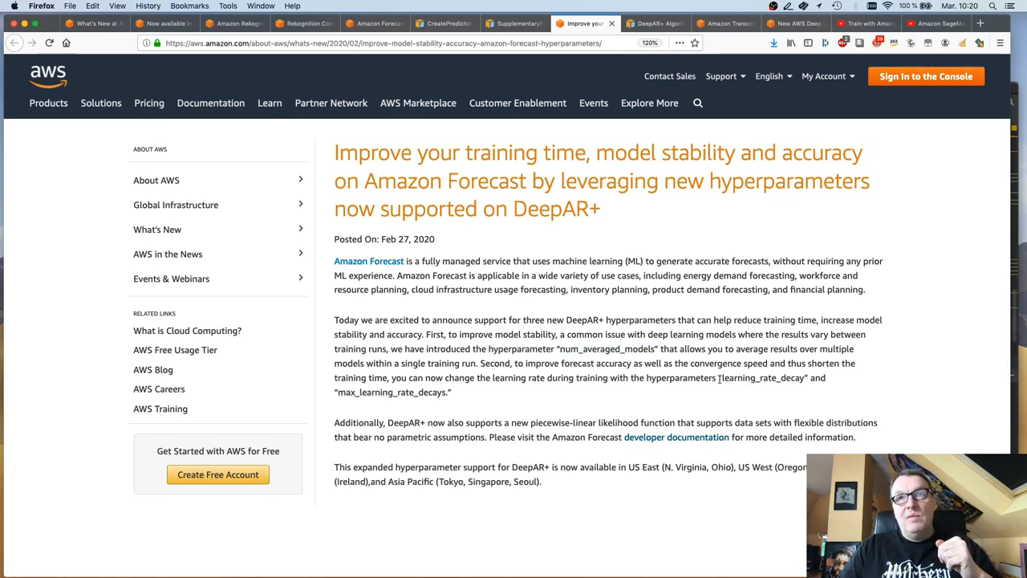
left_click_drag(721, 377, 452, 391)
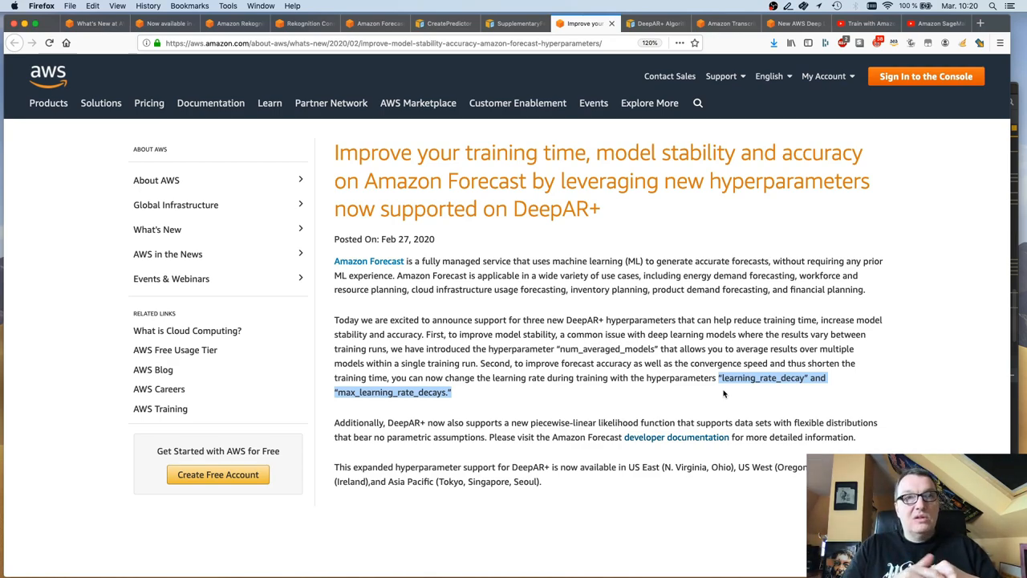
mouse_move(728, 394)
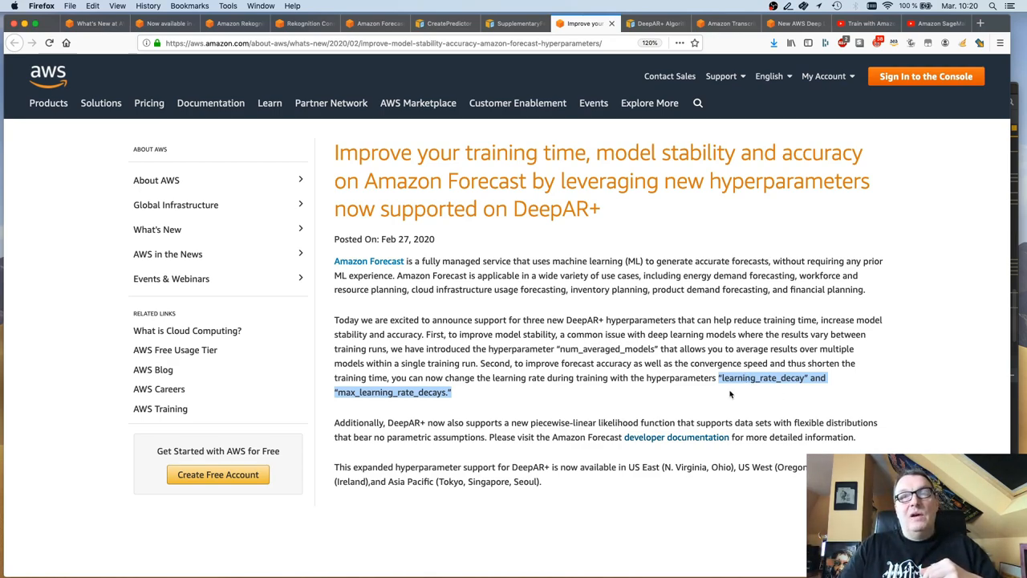
mouse_move(766, 393)
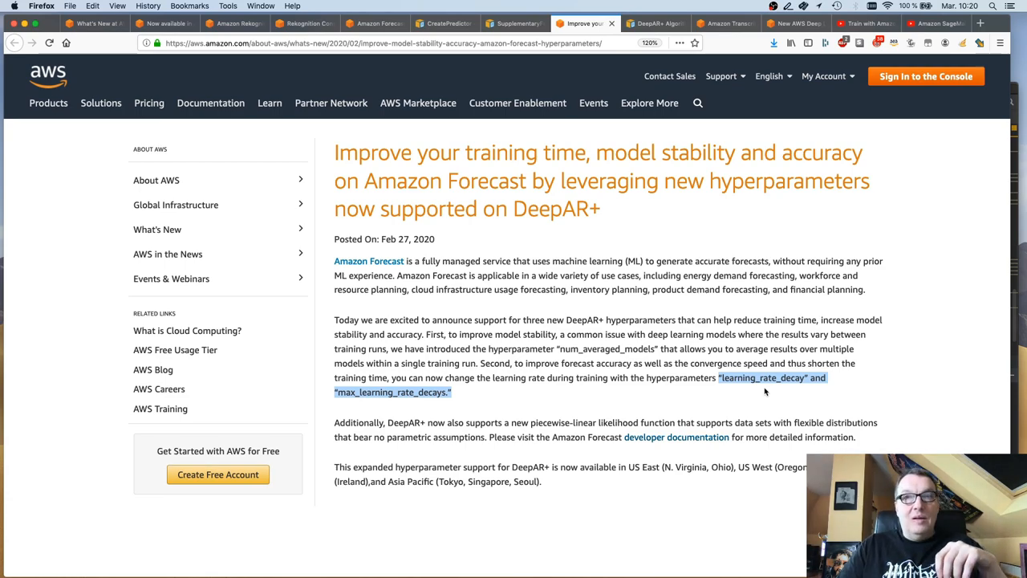
mouse_move(691, 411)
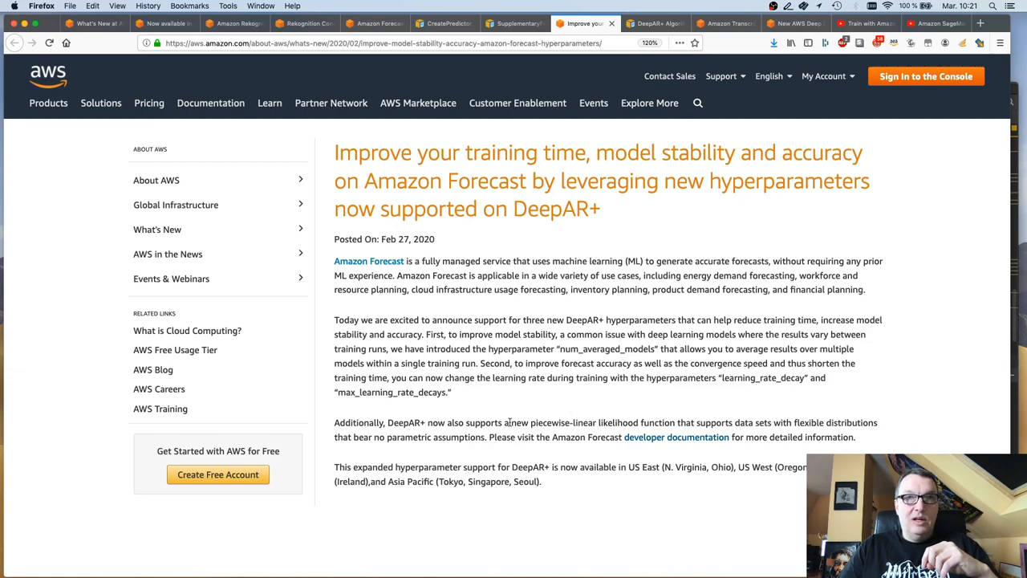
Step: Highlight 'piecewise-linear' in the DeepAR+ passage, then go to the Deep Learning Containers announcement
left_click_drag(511, 422, 692, 422)
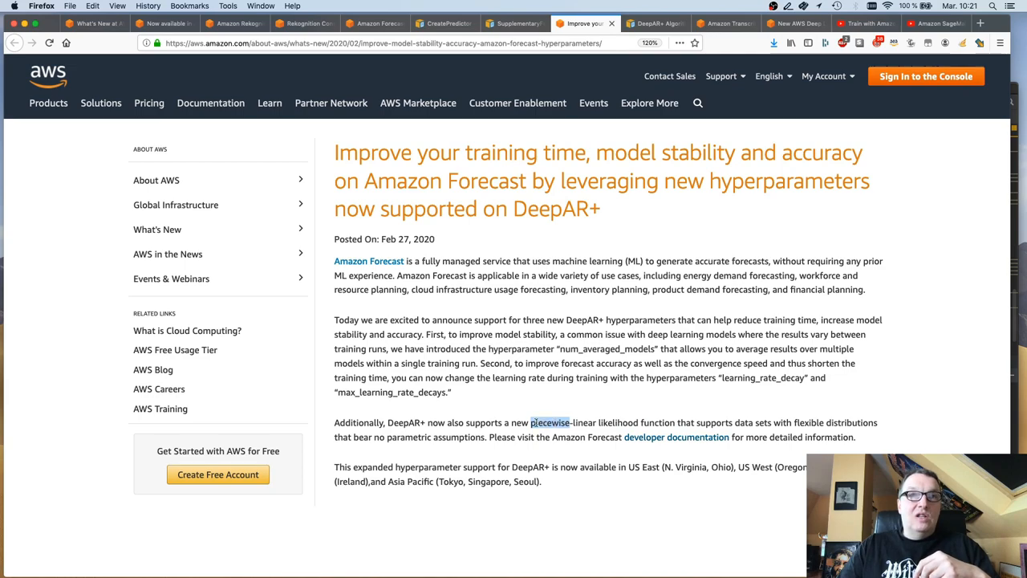
left_click_drag(531, 423, 598, 422)
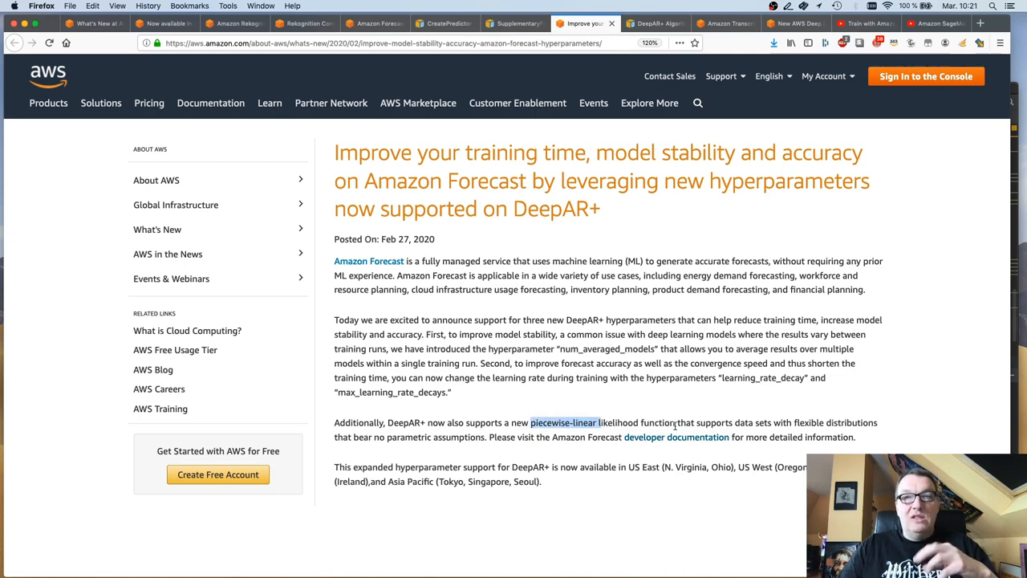
mouse_move(724, 394)
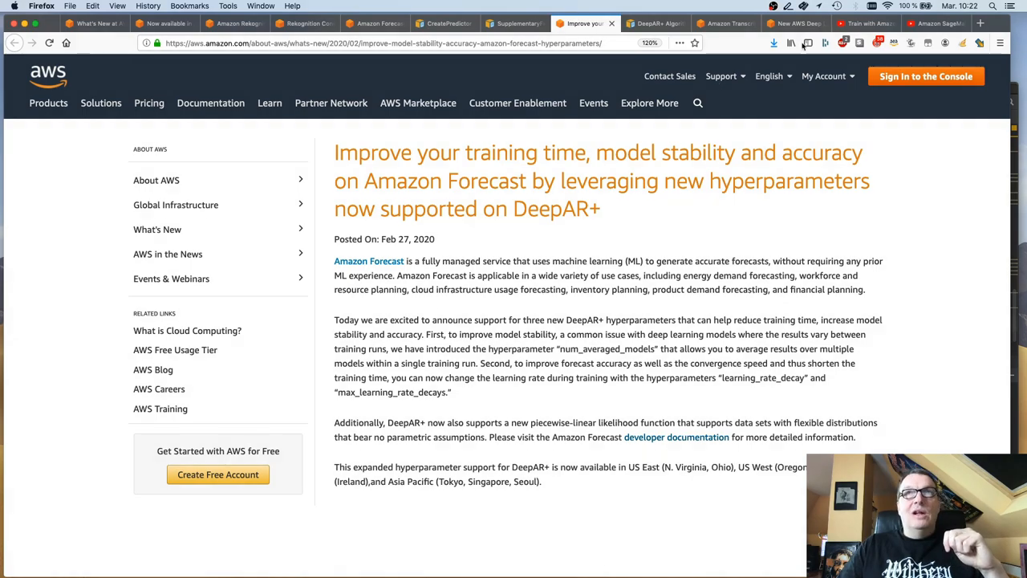
left_click(794, 22)
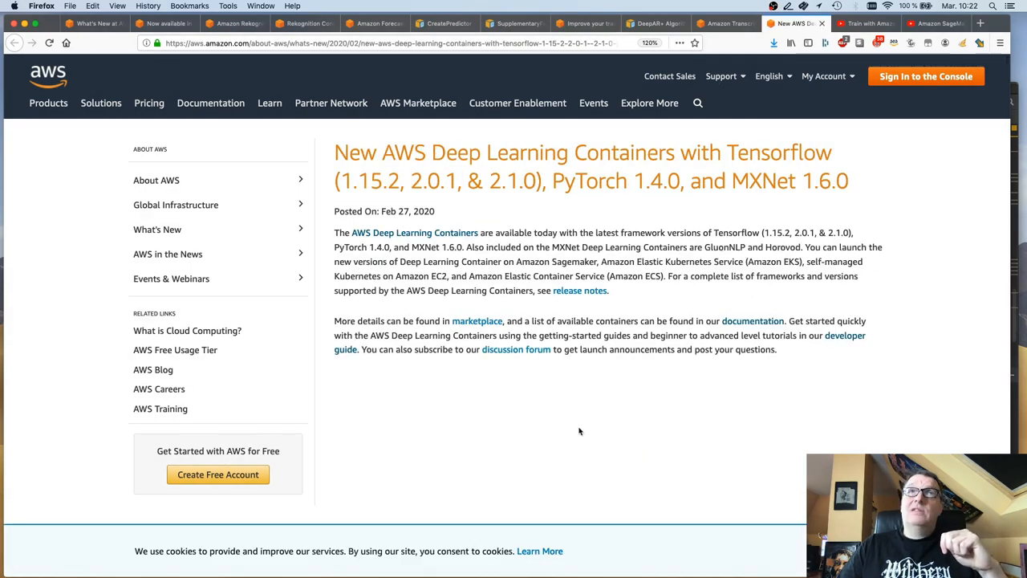
mouse_move(569, 427)
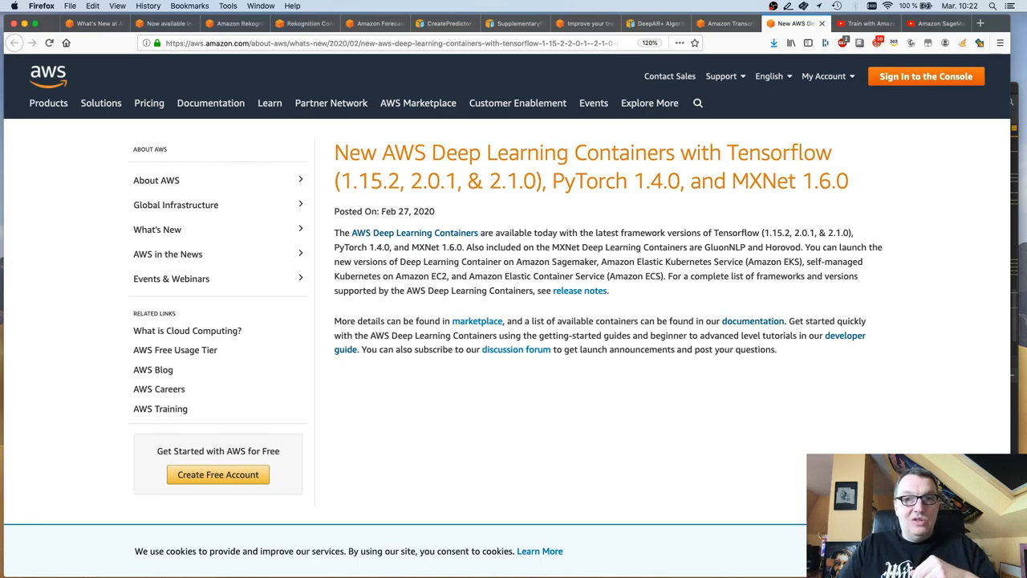
double_click(510, 181)
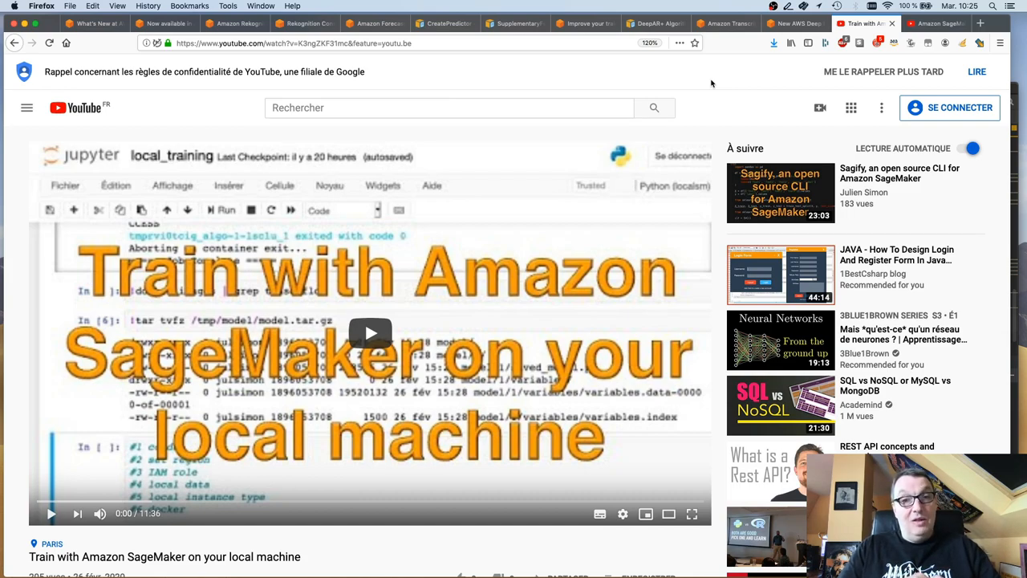
mouse_move(853, 134)
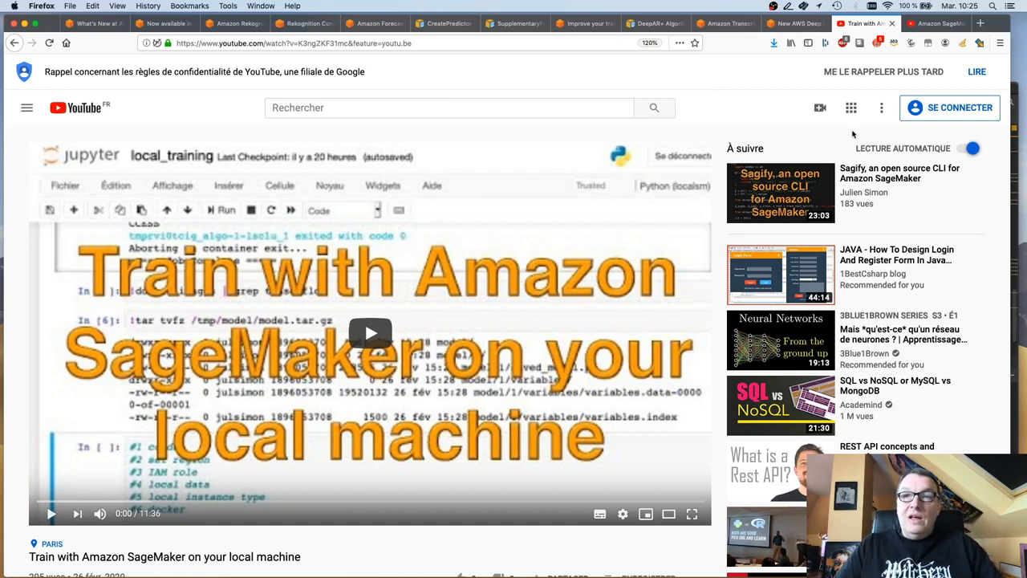
Step: Bring up 'Amazon SageMaker Studio Deep Dive - AWS Online Tech Talks' from the last tab
left_click(935, 23)
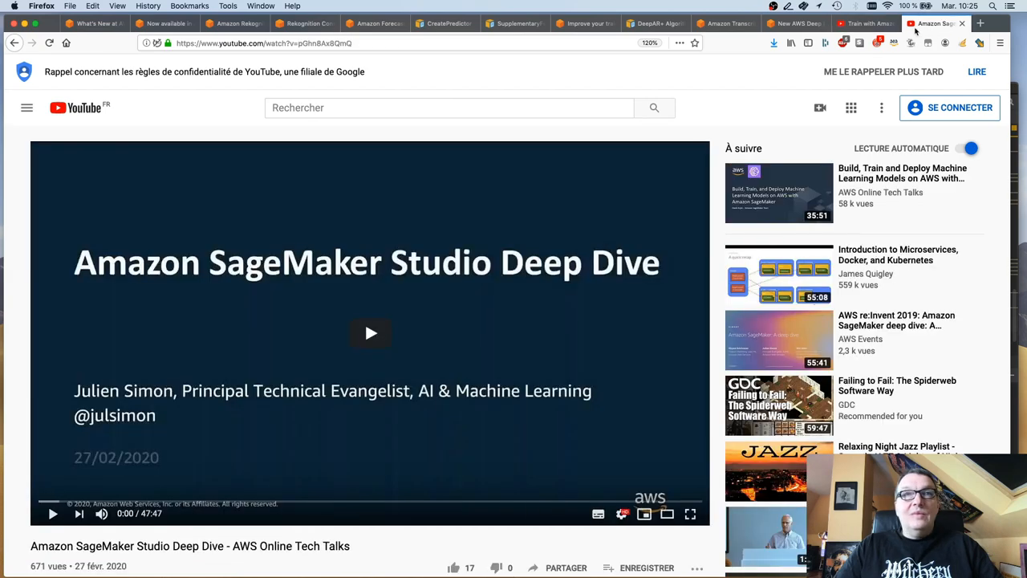
mouse_move(716, 105)
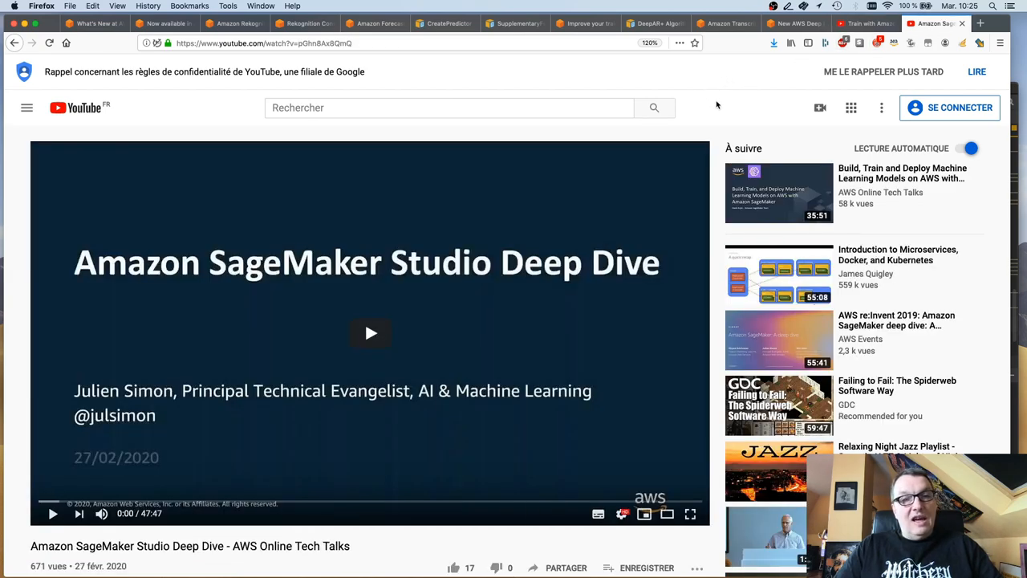